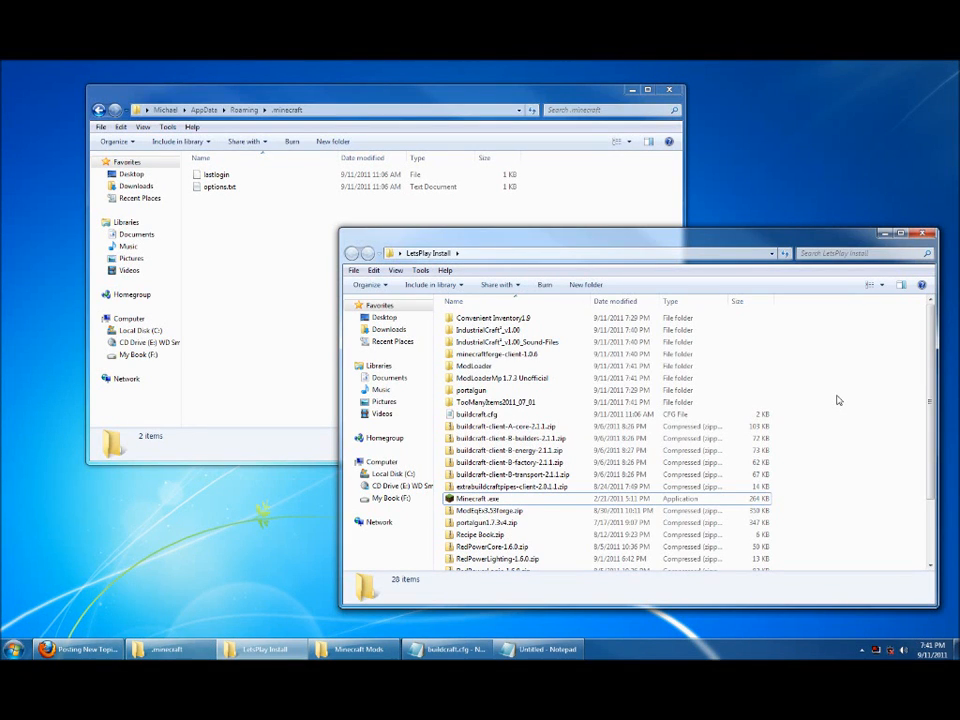
pyautogui.moveTo(840, 398)
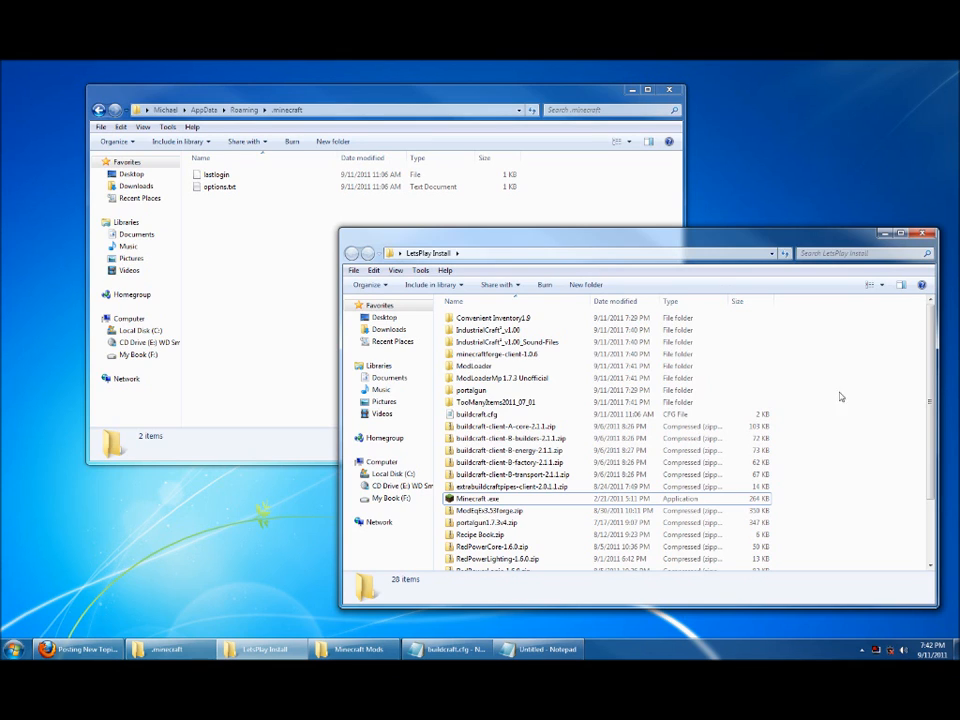
pyautogui.moveTo(232, 267)
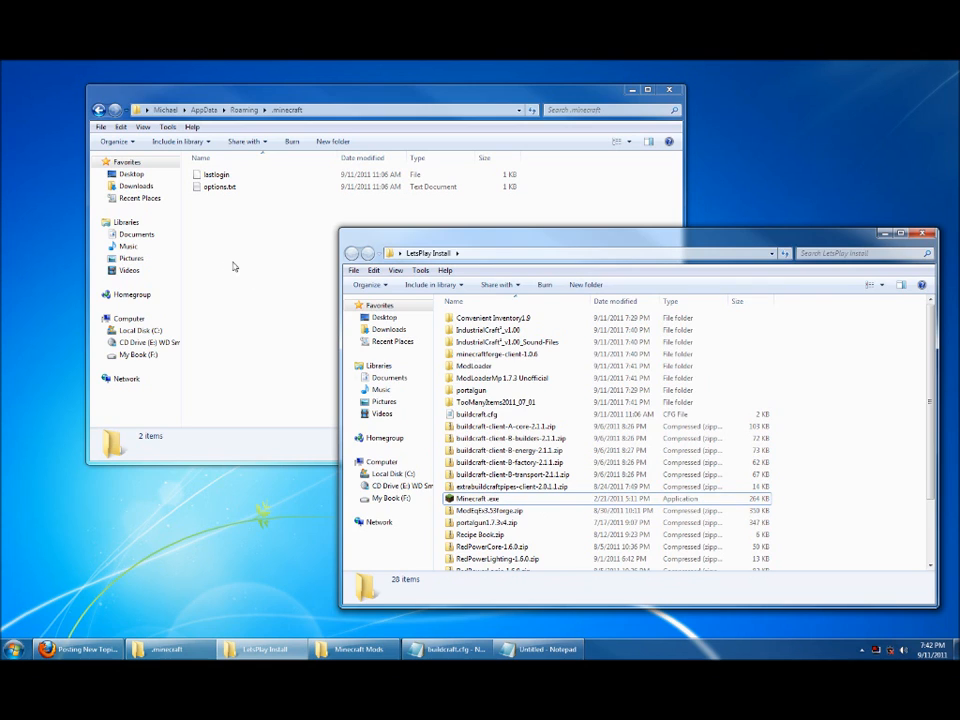
pyautogui.moveTo(261, 243)
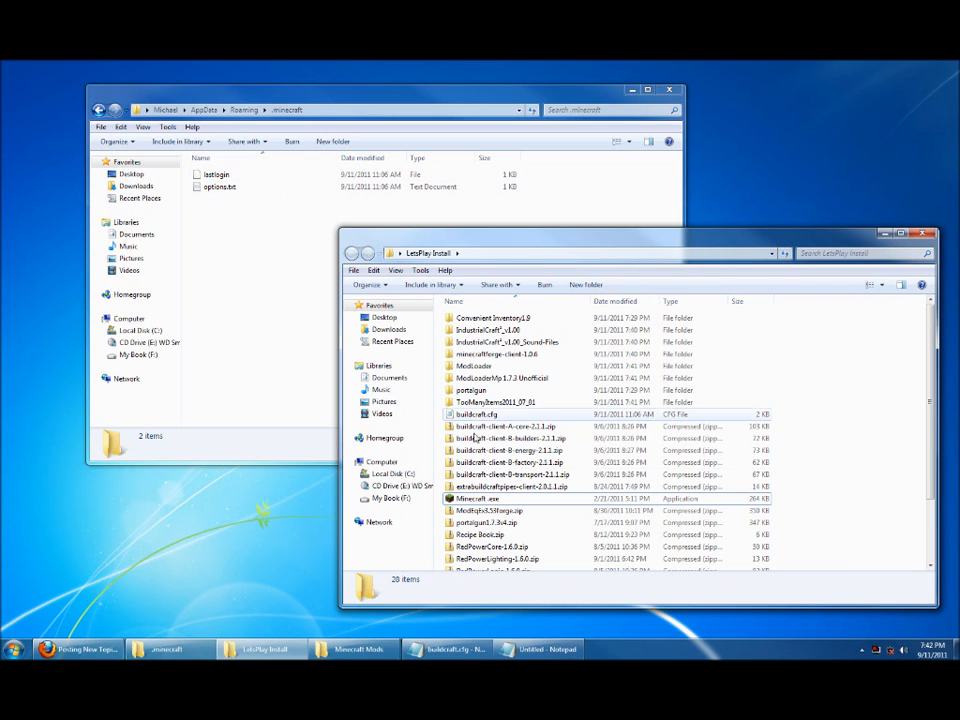
# Launch Minecraft.exe, log in, and close the game after its first run.
pyautogui.click(481, 498)
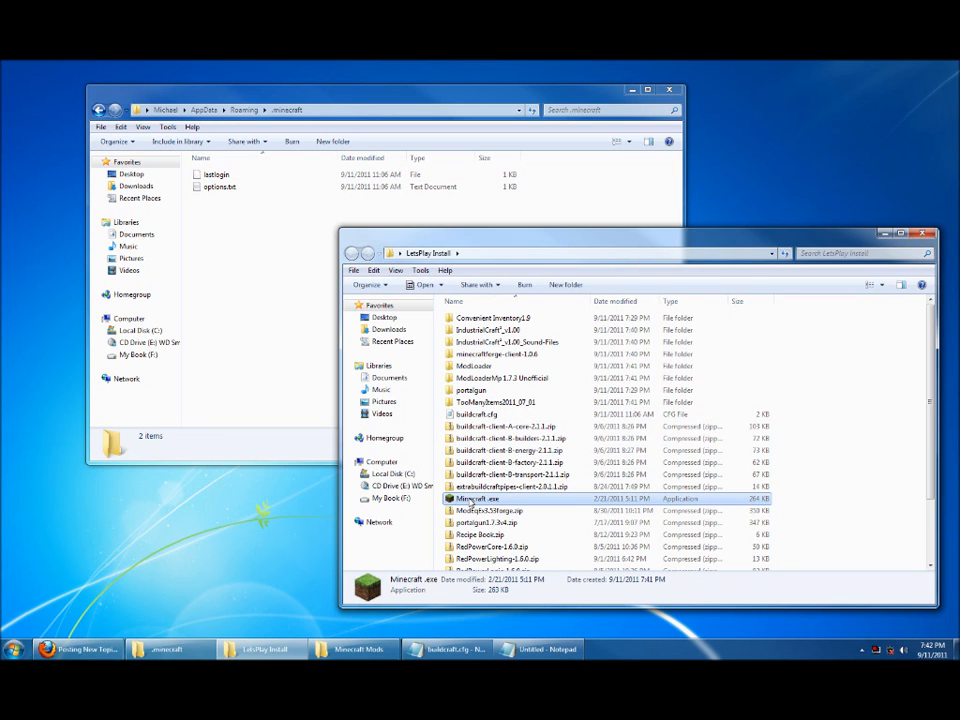
pyautogui.doubleClick(483, 498)
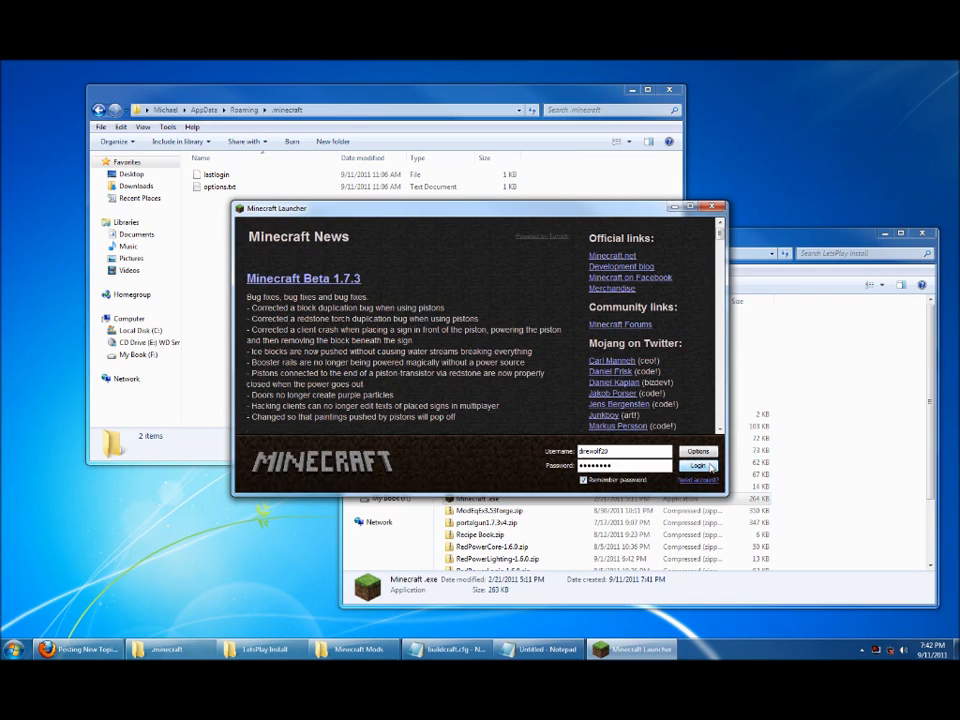
pyautogui.click(697, 465)
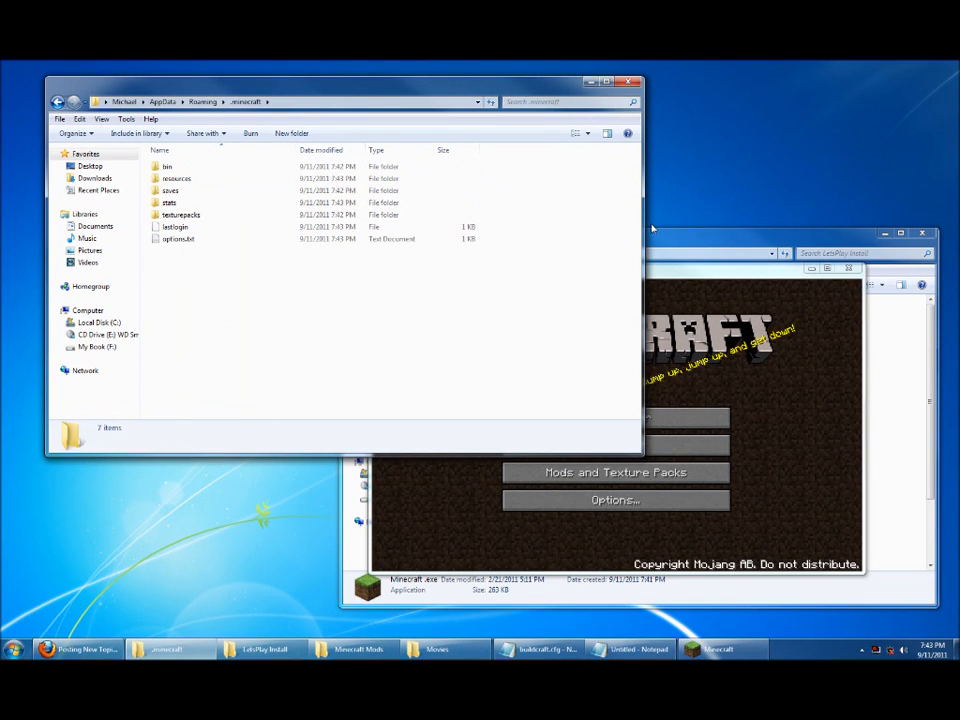
pyautogui.moveTo(710, 271)
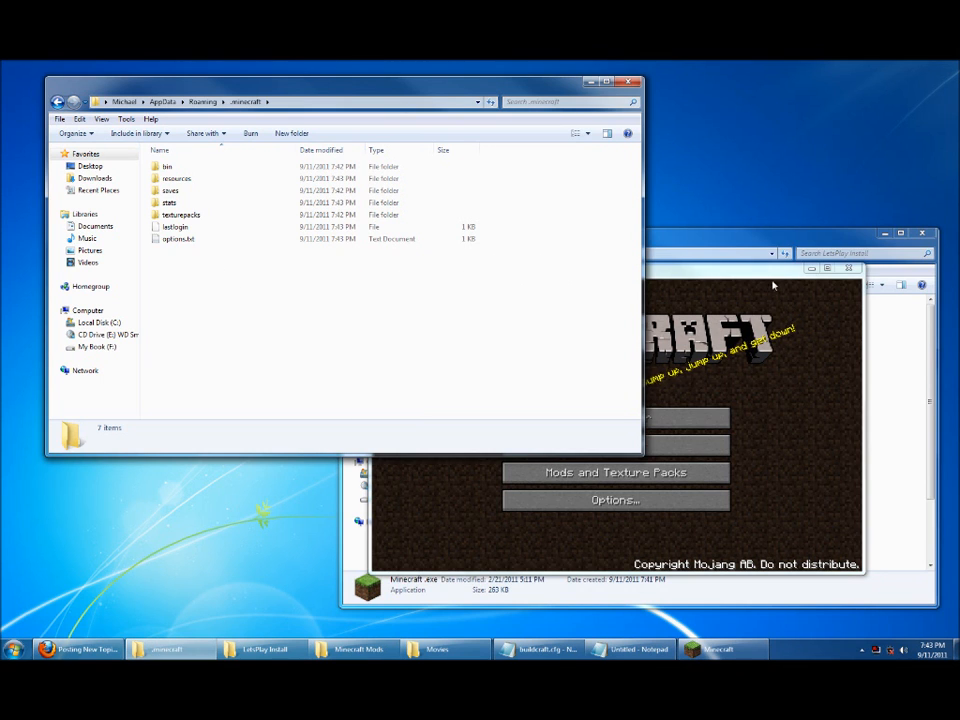
pyautogui.click(615, 270)
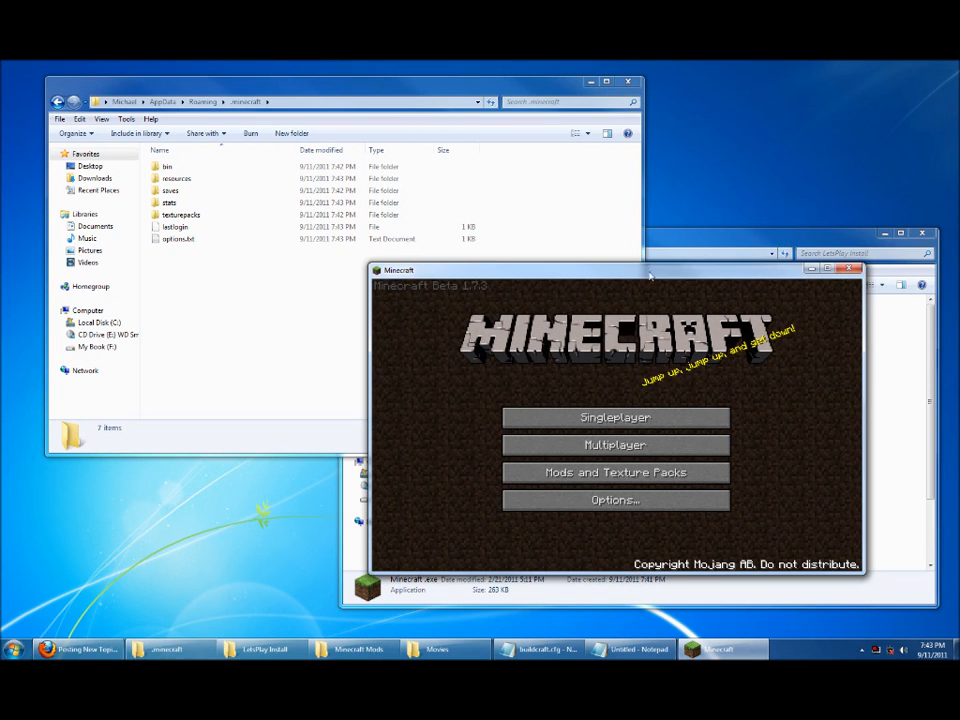
pyautogui.click(854, 268)
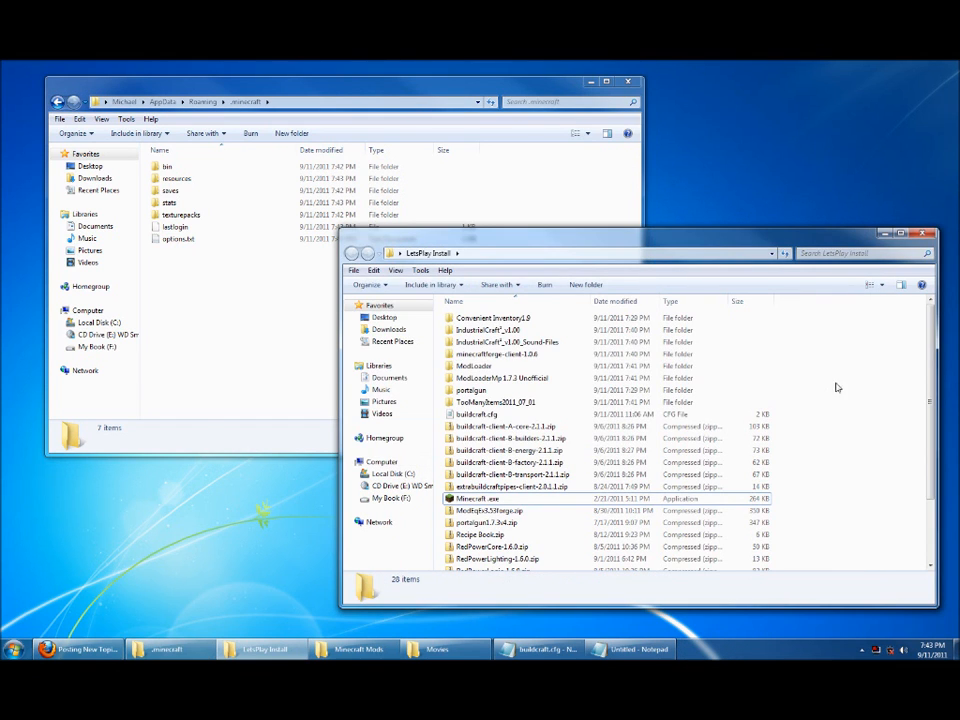
# Browse the ModLoader, ModLoaderMp and Forge folders, then open bin's minecraft.jar in 7-Zip.
pyautogui.click(475, 366)
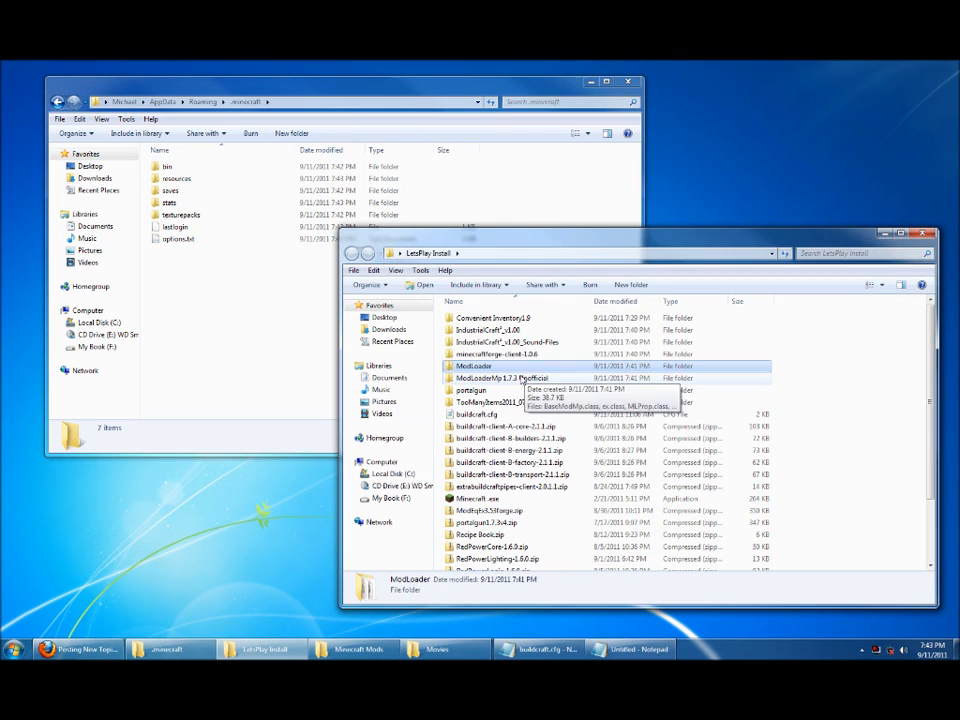
pyautogui.click(500, 378)
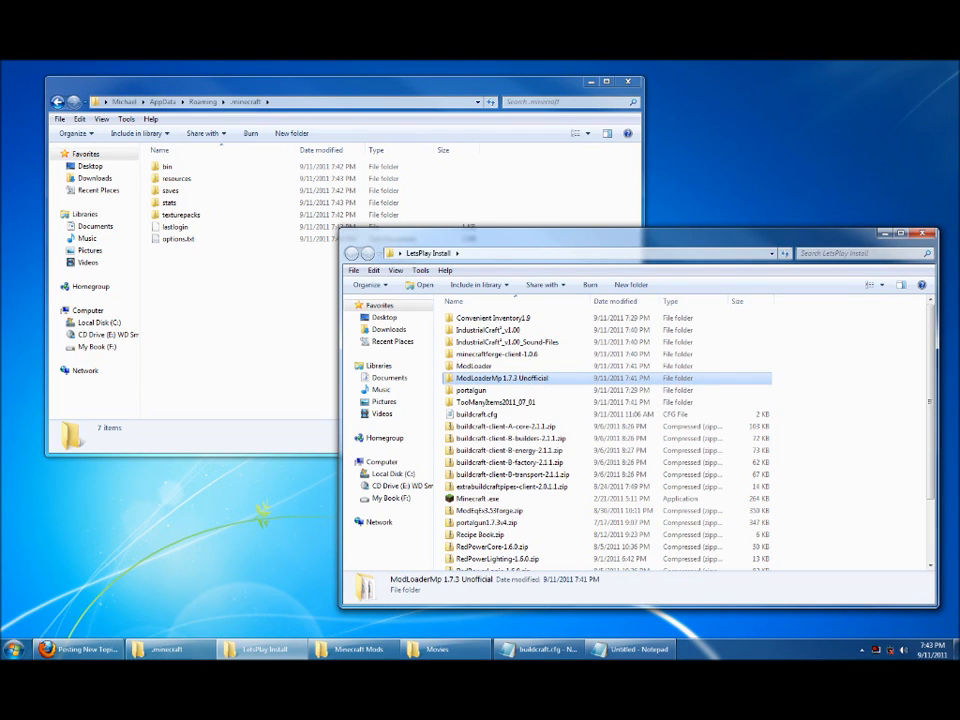
pyautogui.moveTo(865, 403)
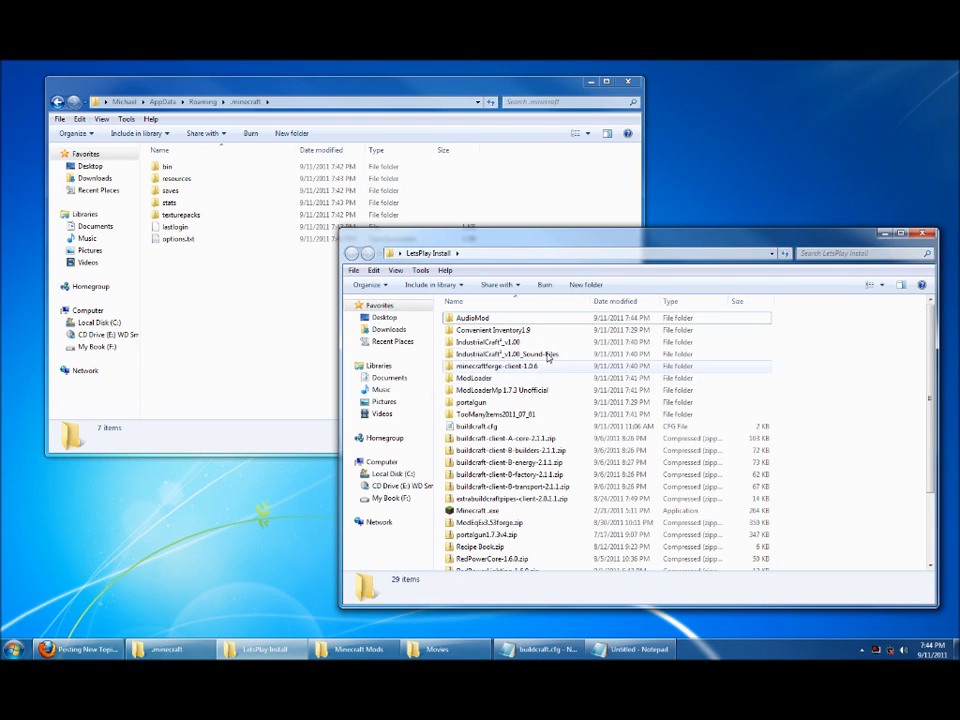
pyautogui.click(500, 366)
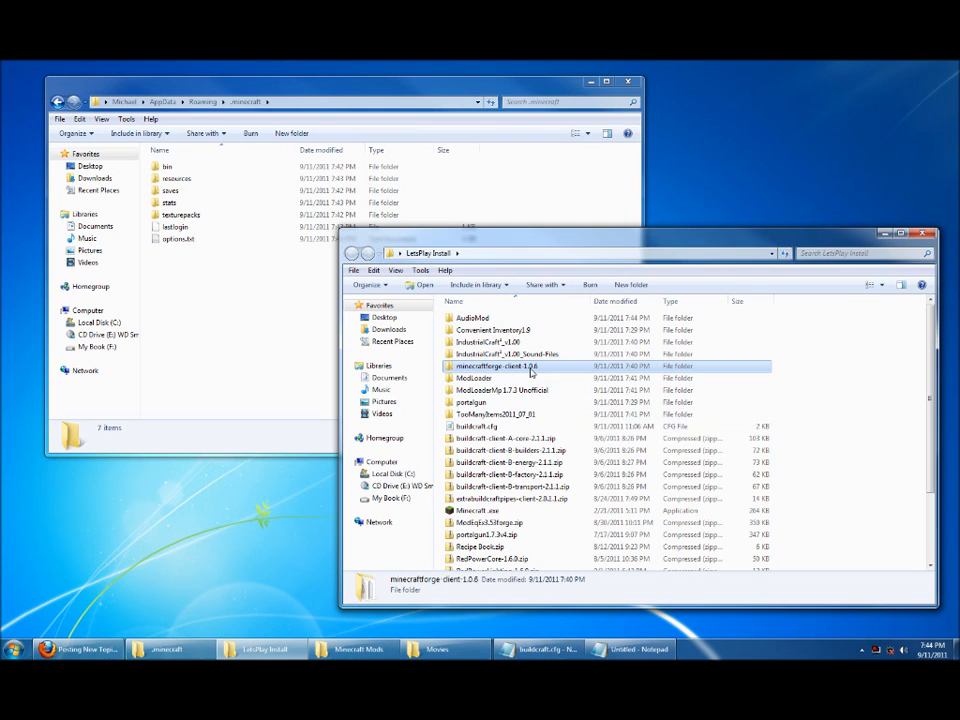
pyautogui.moveTo(251, 264)
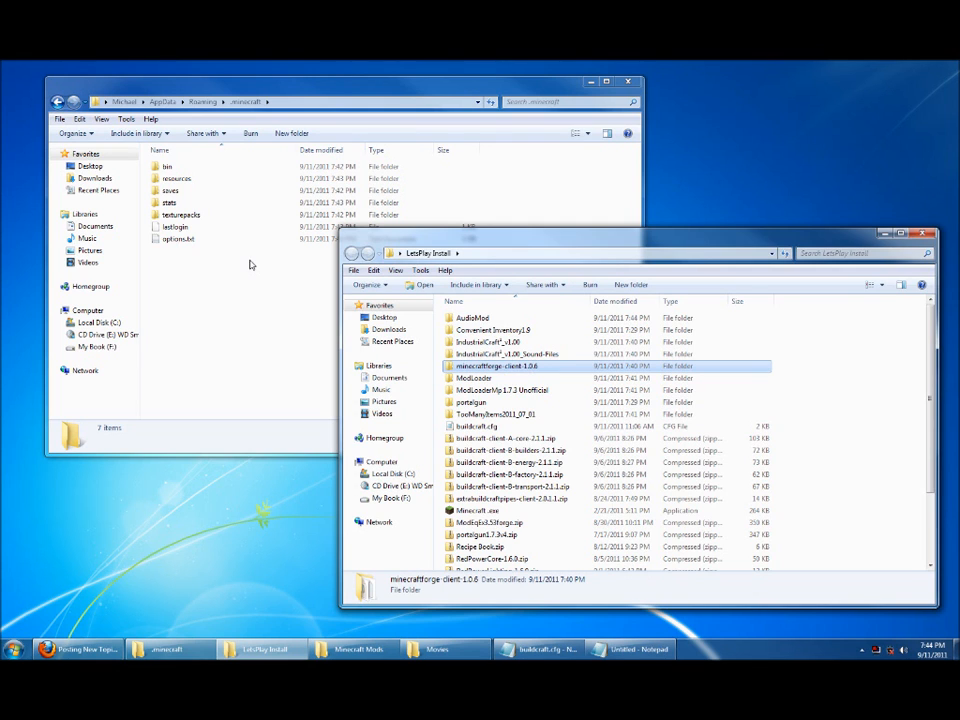
pyautogui.doubleClick(167, 166)
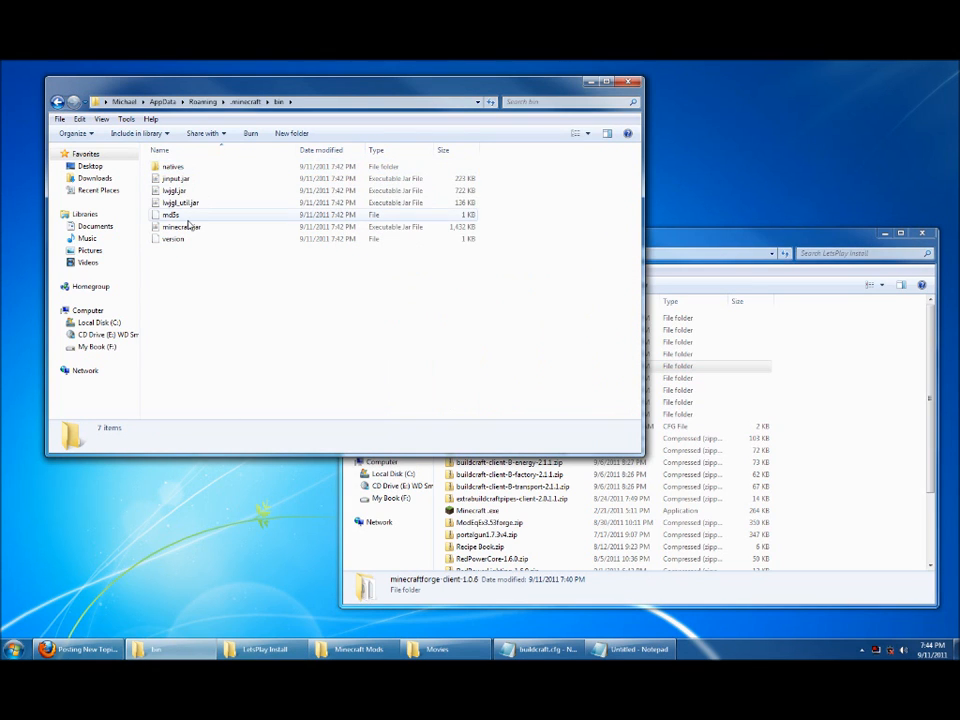
pyautogui.rightClick(182, 226)
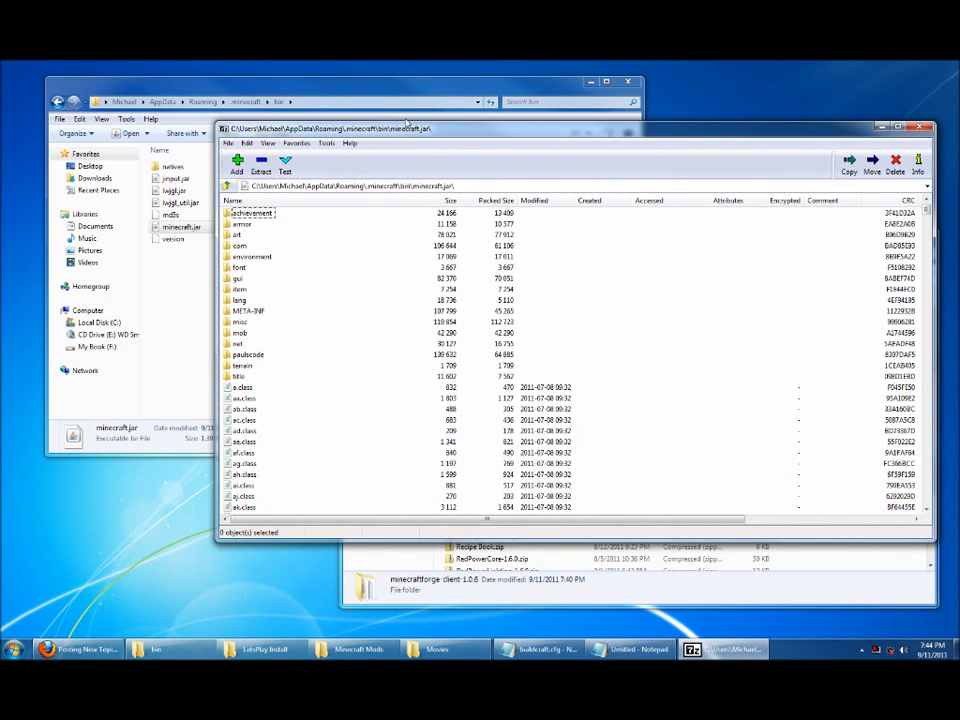
# Delete META-INF from minecraft.jar and copy in the ModLoader, Forge and AudioMod files.
pyautogui.click(248, 310)
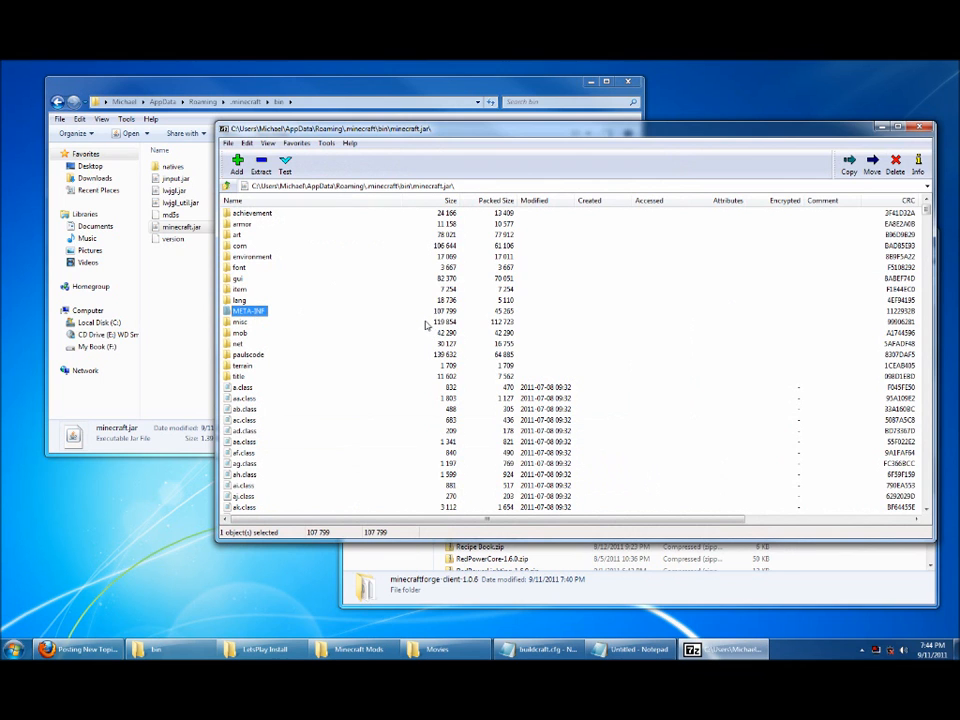
pyautogui.click(894, 160)
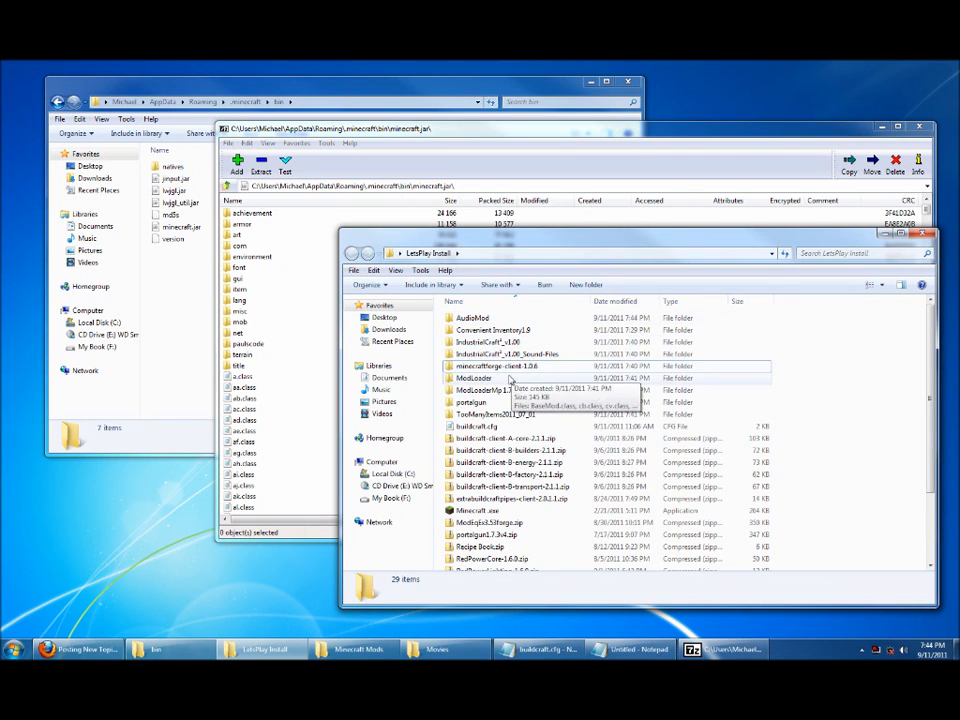
pyautogui.doubleClick(474, 378)
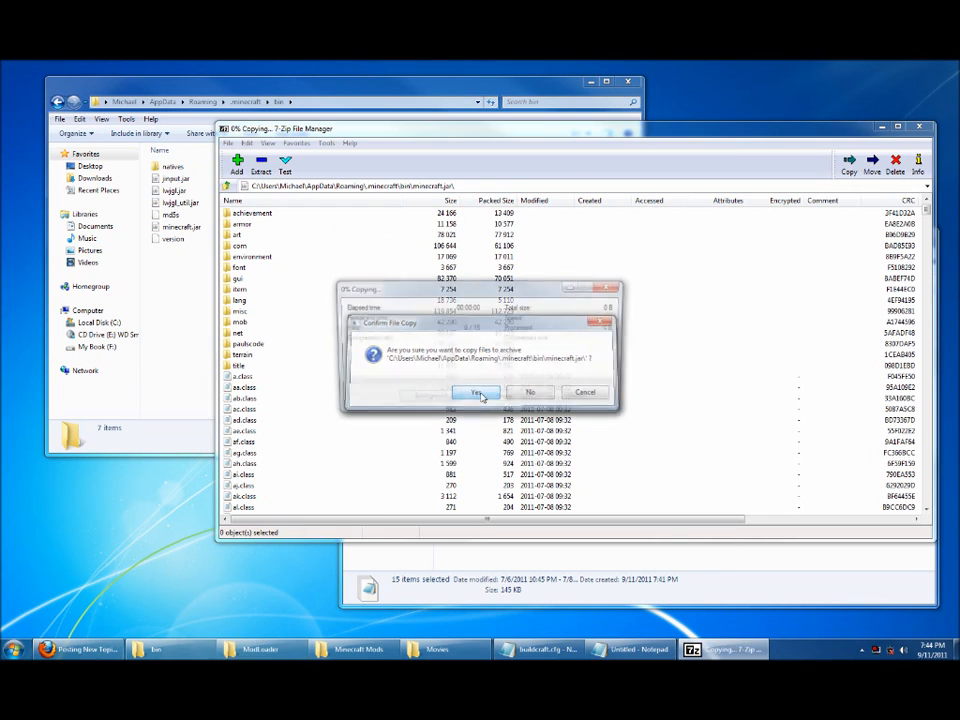
pyautogui.click(475, 392)
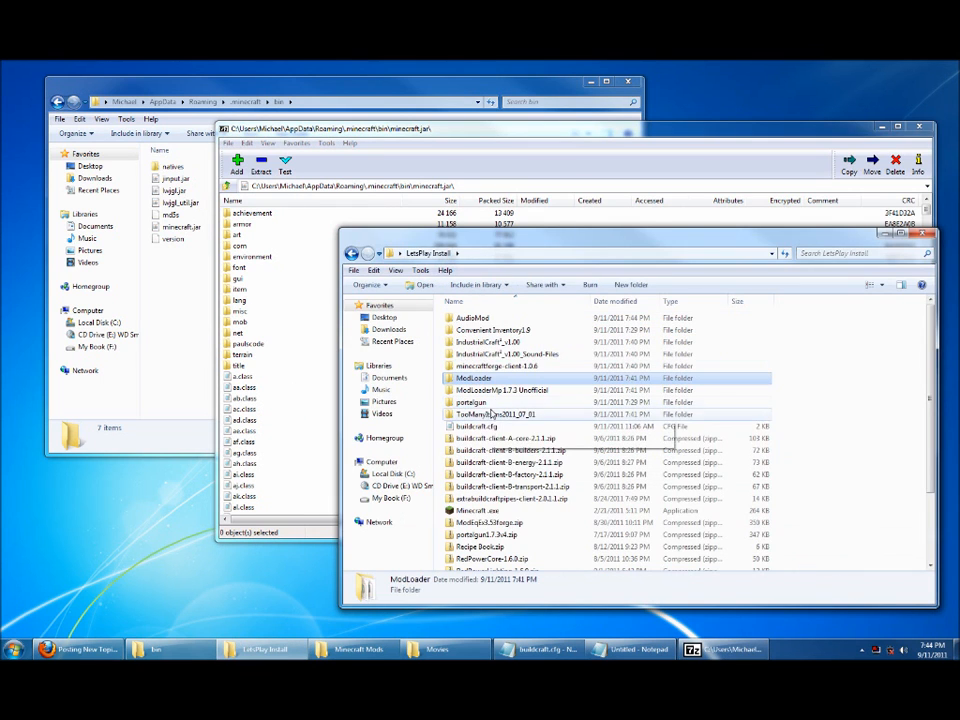
pyautogui.doubleClick(490, 390)
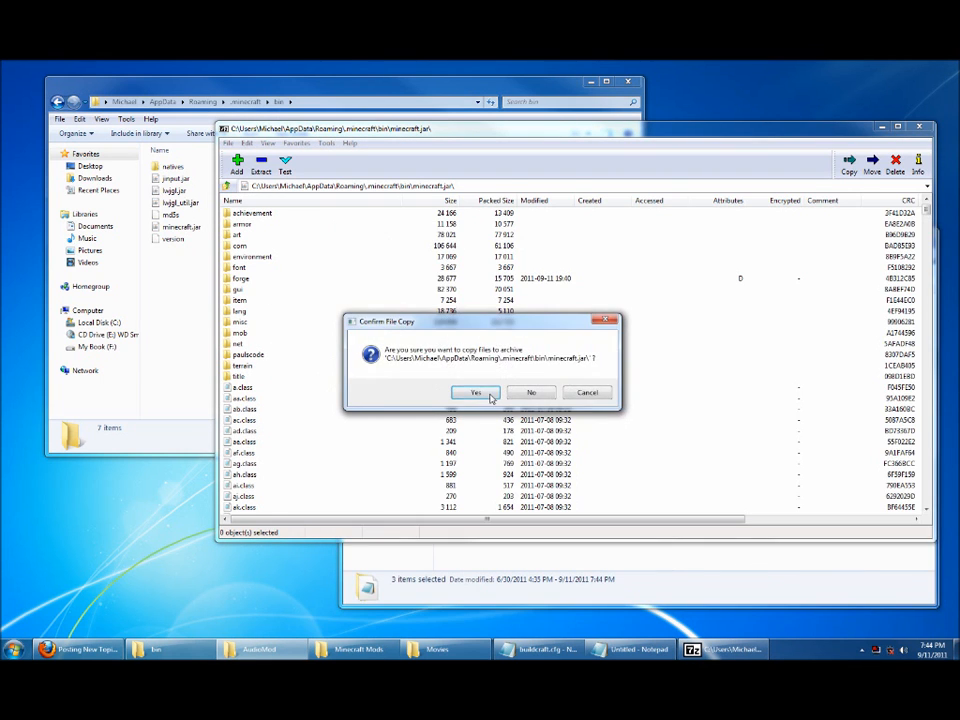
pyautogui.click(474, 391)
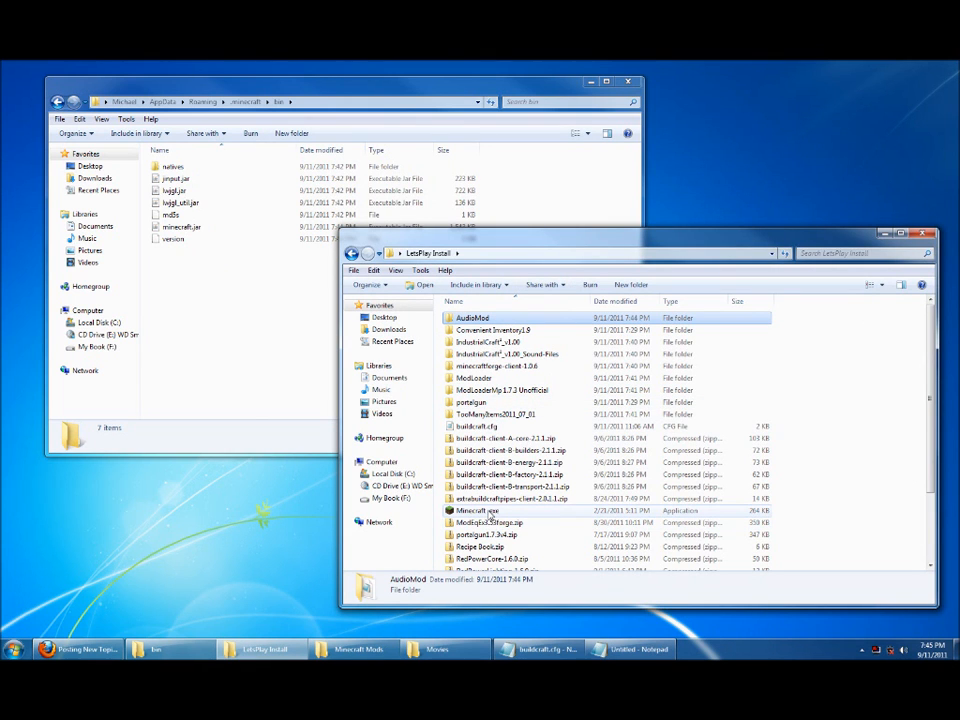
# Relaunch Minecraft with mods installed, then inspect the resources folder and return to .minecraft.
pyautogui.click(477, 510)
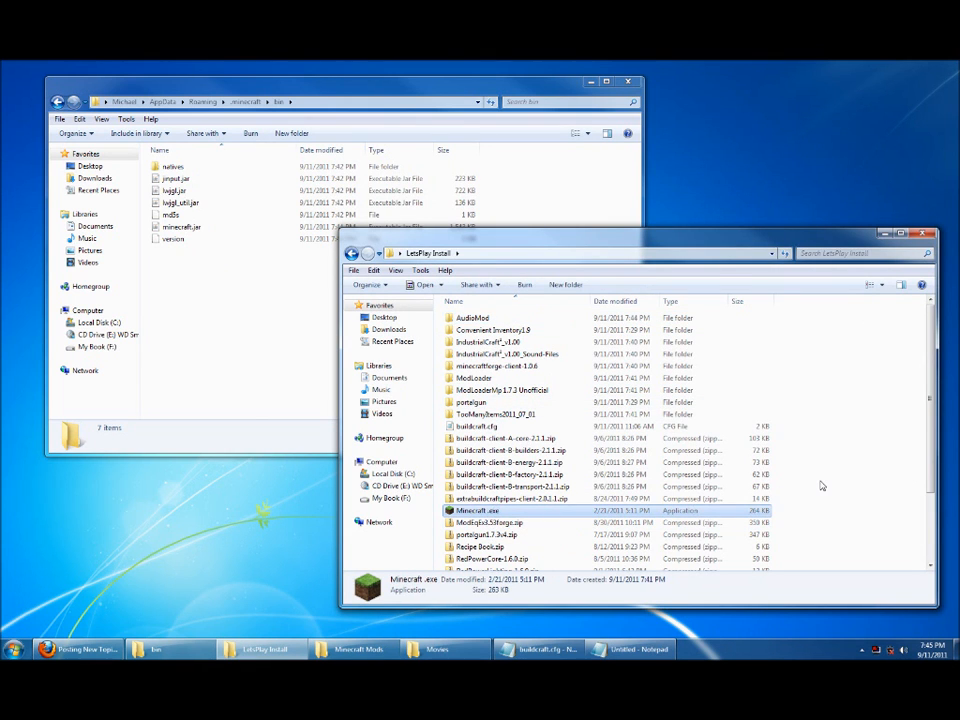
pyautogui.doubleClick(479, 510)
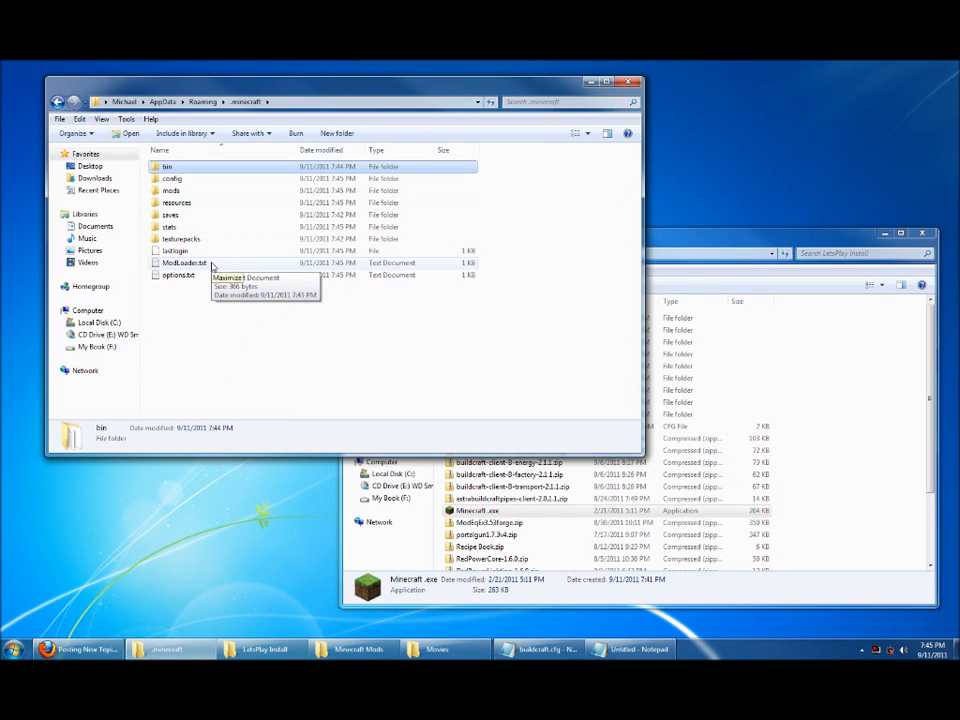
pyautogui.click(171, 190)
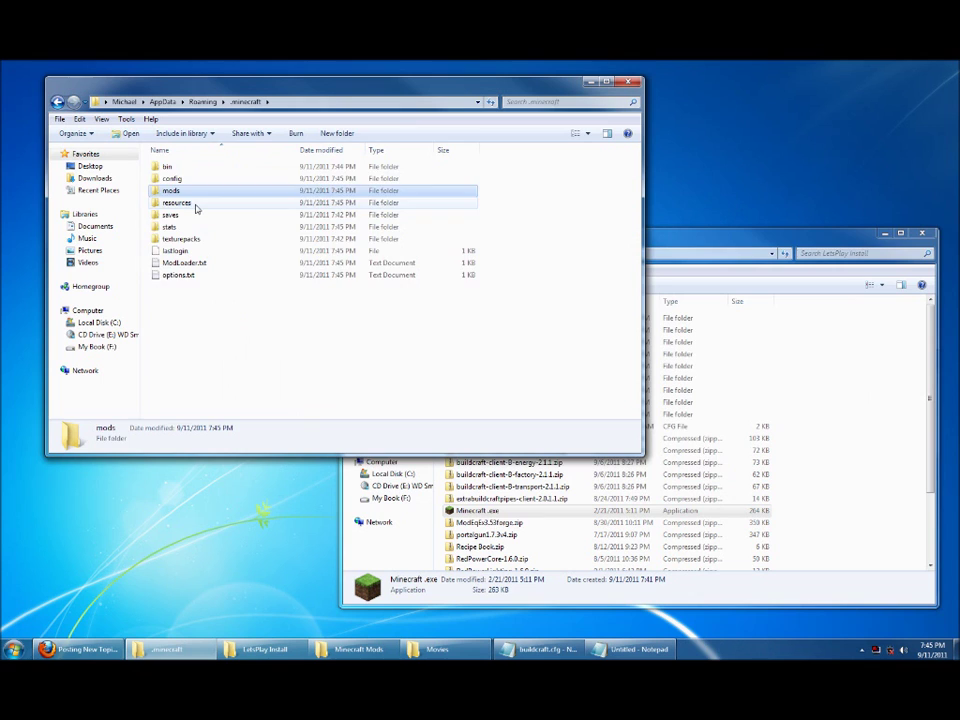
pyautogui.doubleClick(177, 202)
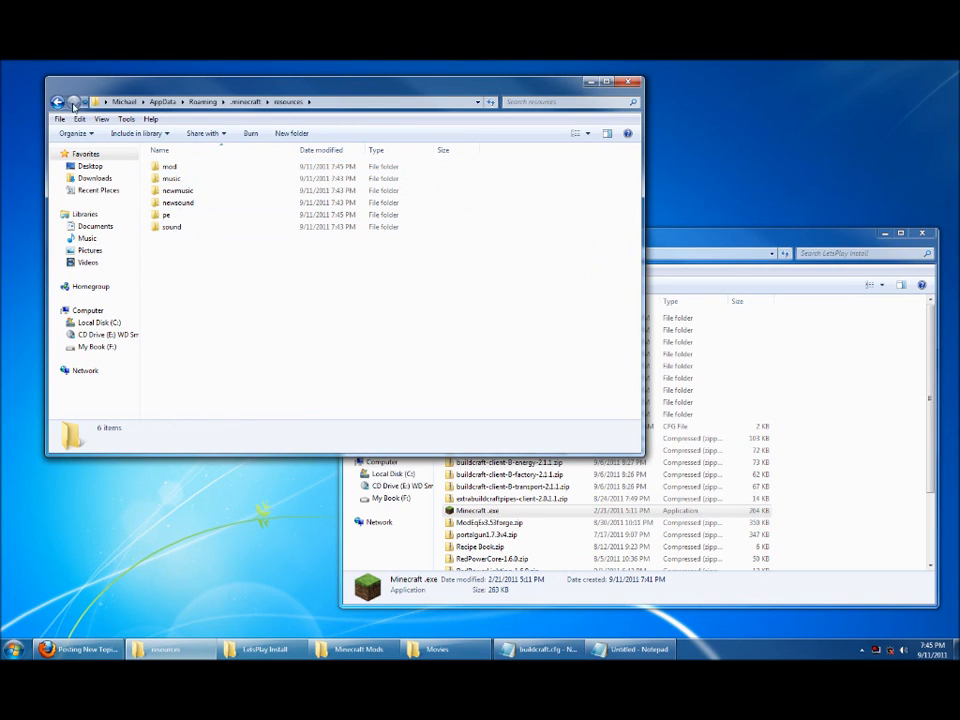
pyautogui.click(58, 101)
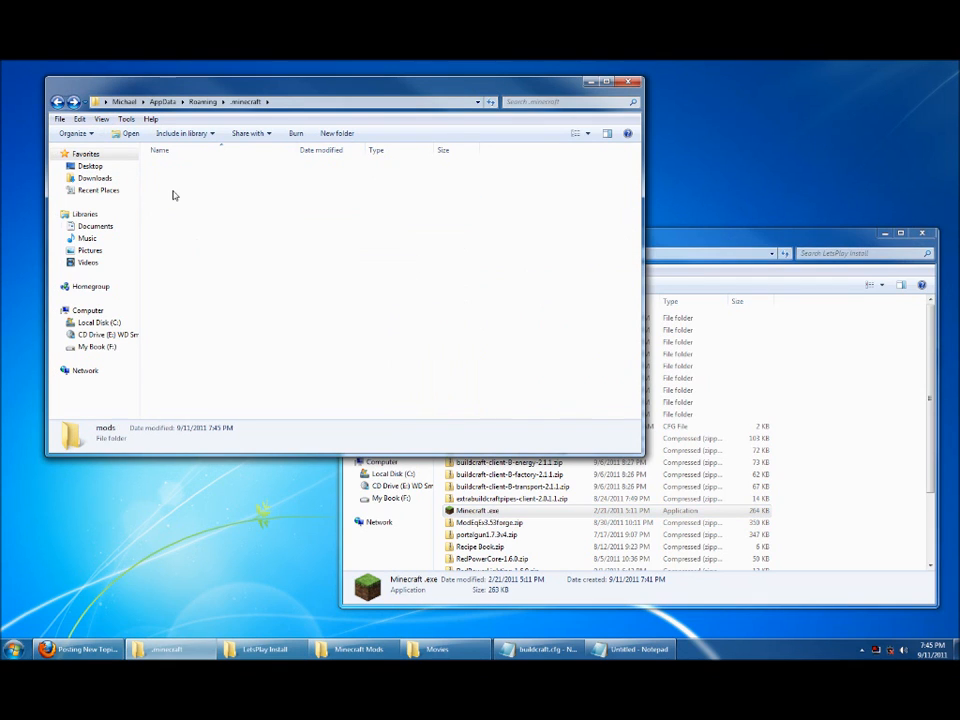
# Open minecraft.jar in 7-Zip and copy in all IndustrialCraft² v1.00 files.
pyautogui.doubleClick(105, 432)
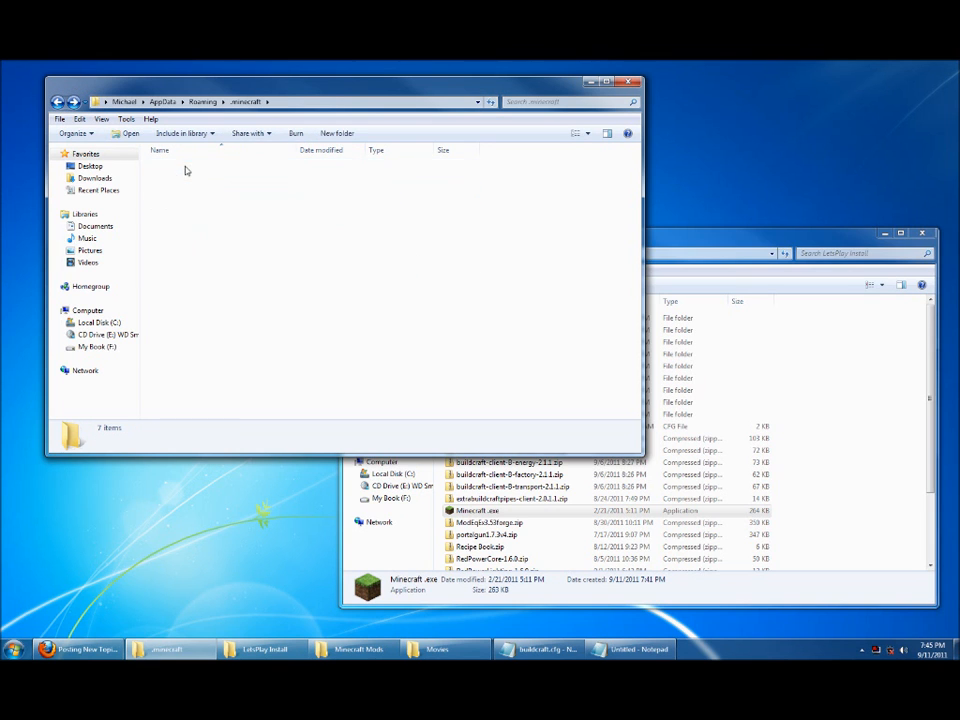
pyautogui.rightClick(175, 227)
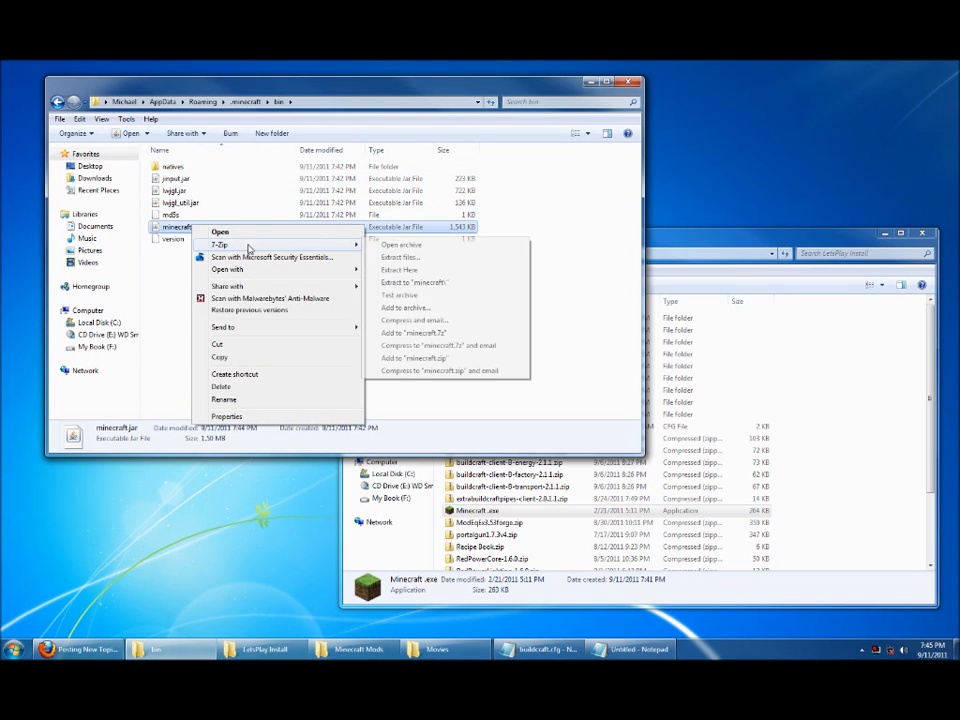
pyautogui.click(401, 244)
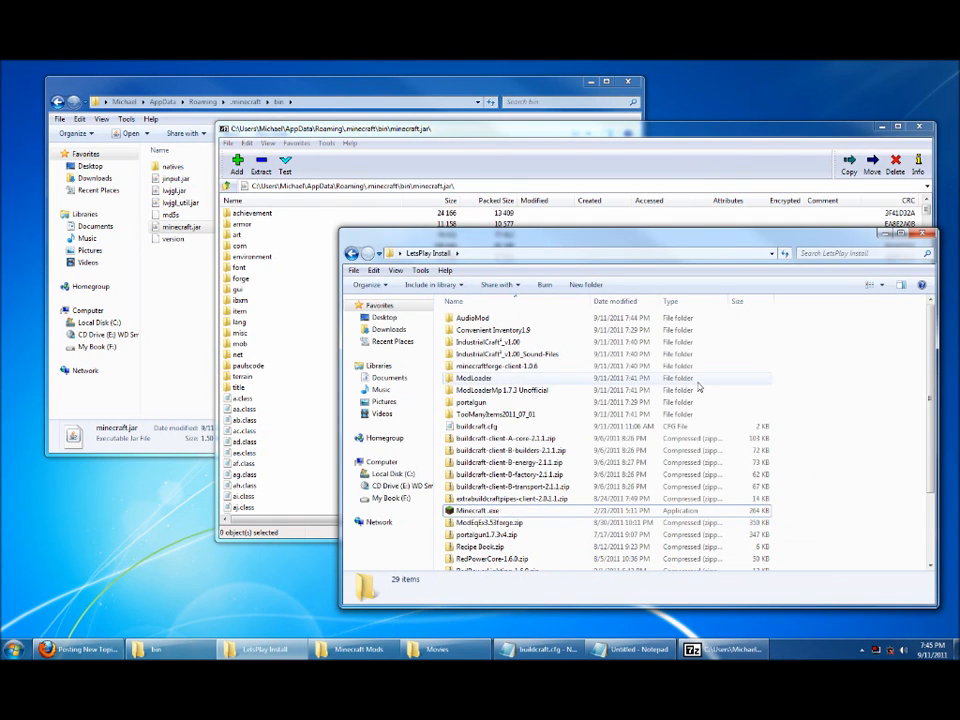
pyautogui.doubleClick(507, 342)
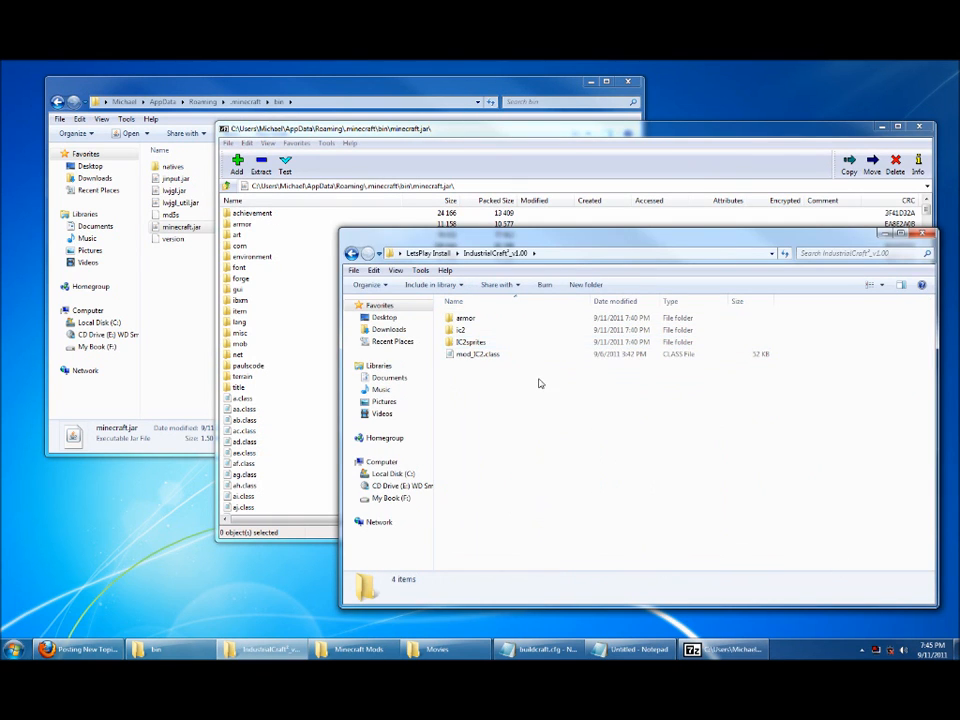
pyautogui.press('ctrl+a')
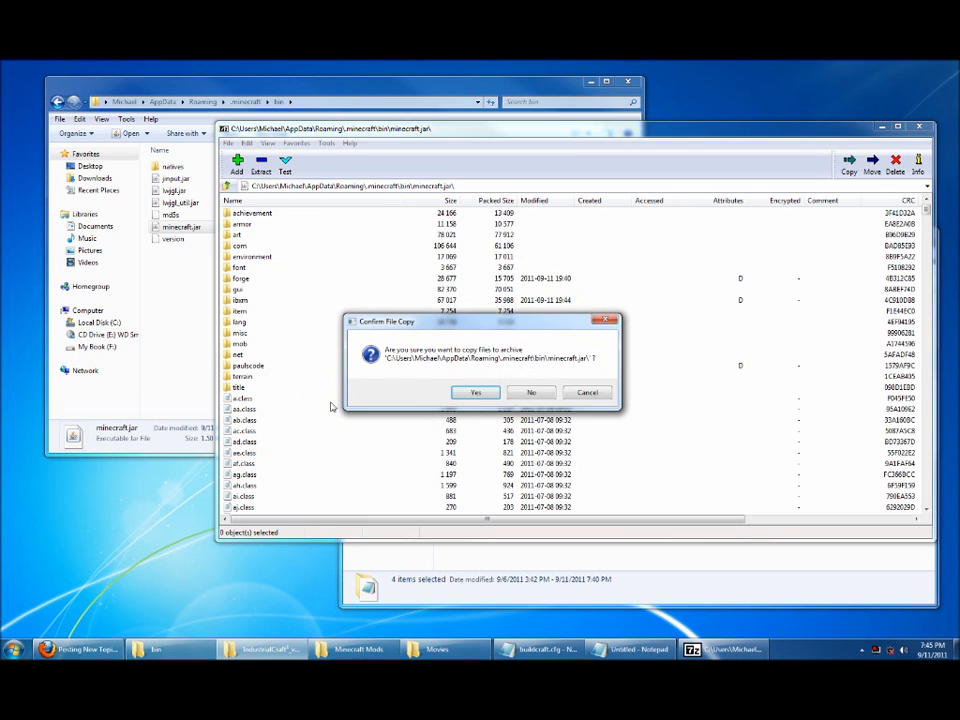
pyautogui.click(475, 392)
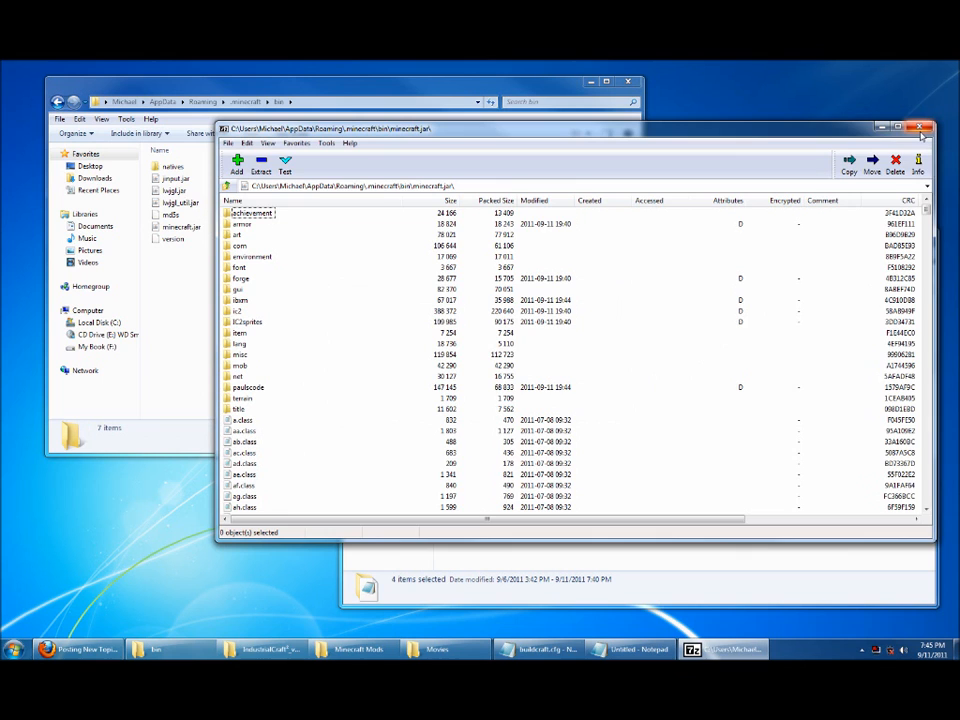
pyautogui.moveTo(922, 128)
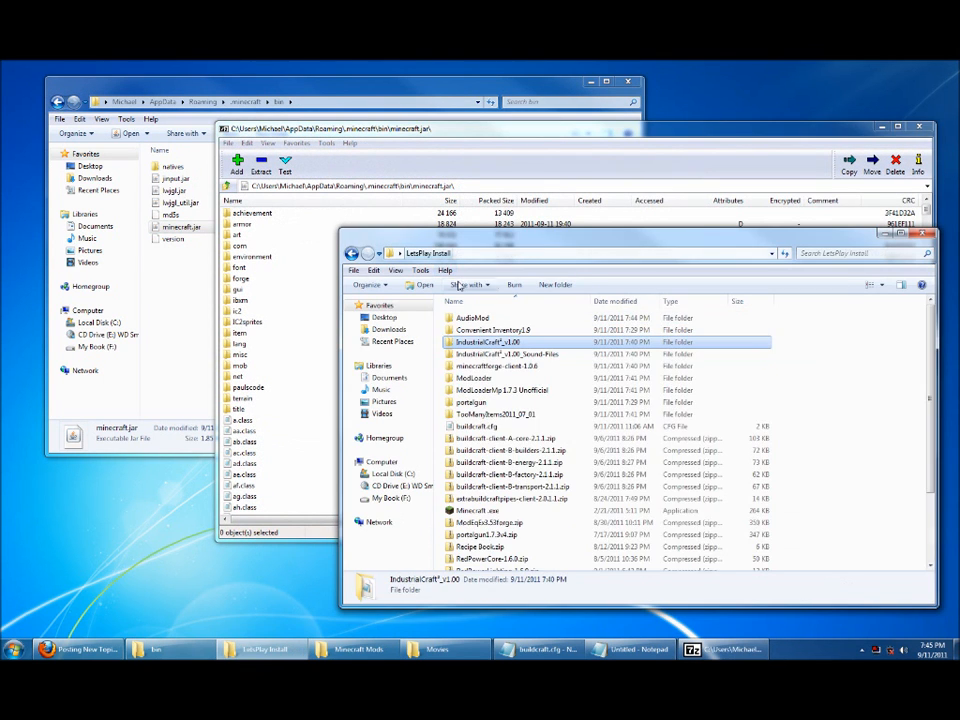
# Copy the TooManyItems files into minecraft.jar too.
pyautogui.click(490, 414)
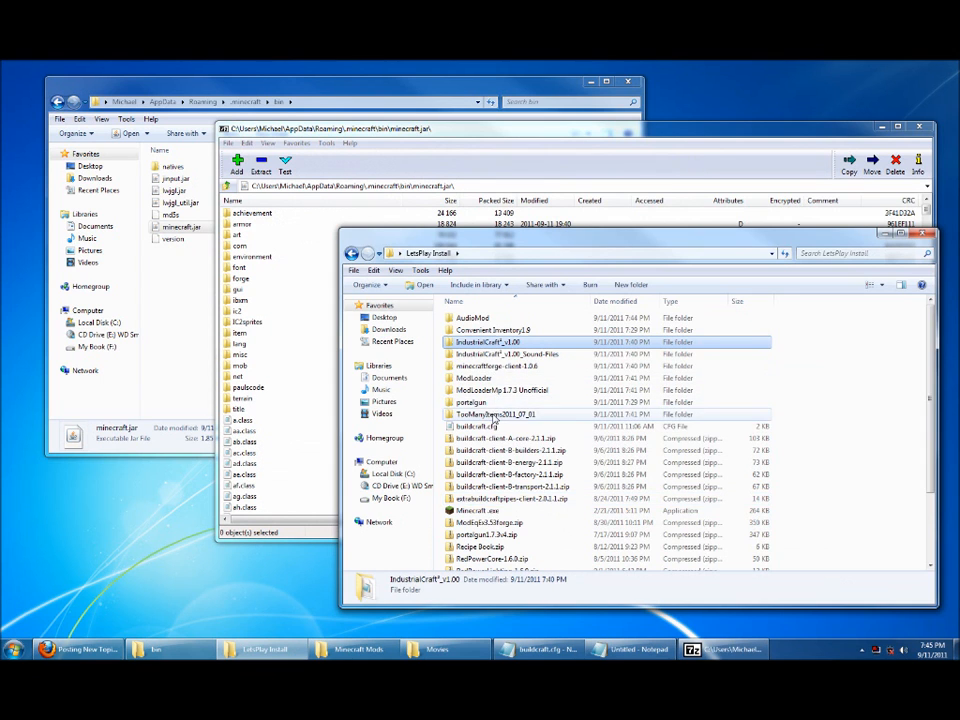
pyautogui.doubleClick(501, 414)
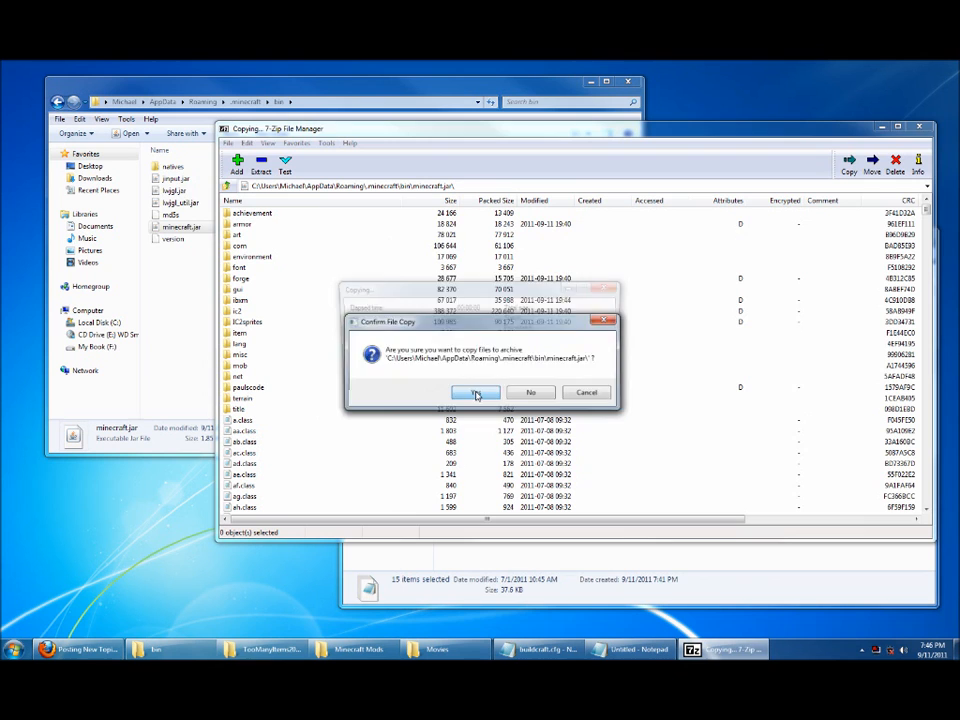
pyautogui.click(475, 391)
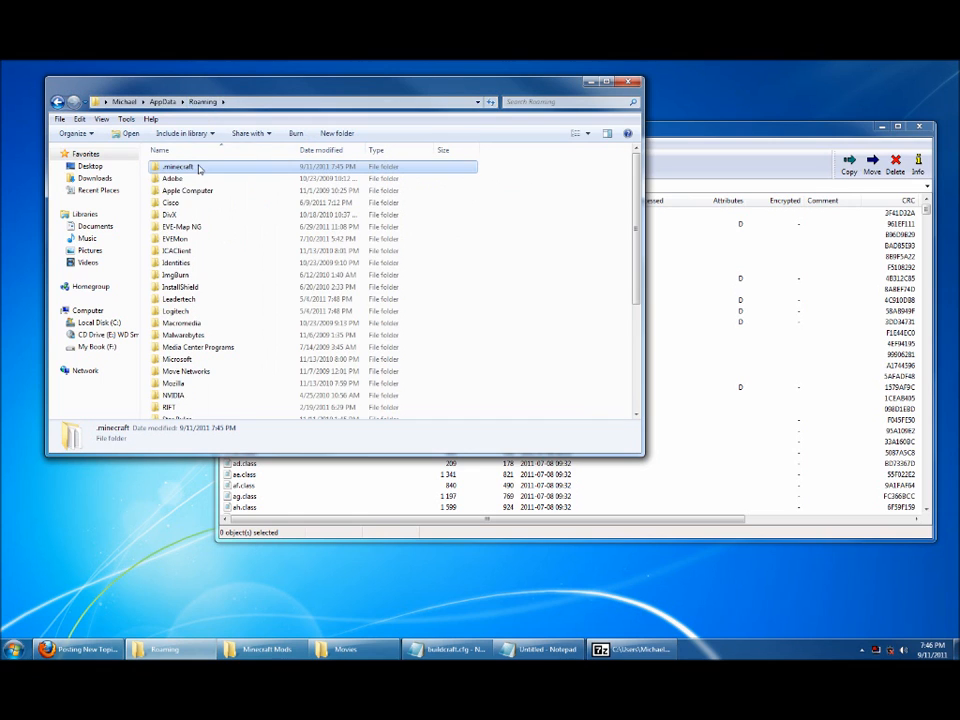
# Merge IndustrialCraft²'s sound folder into .minecraft\resources\mod, then go back to .minecraft.
pyautogui.doubleClick(177, 166)
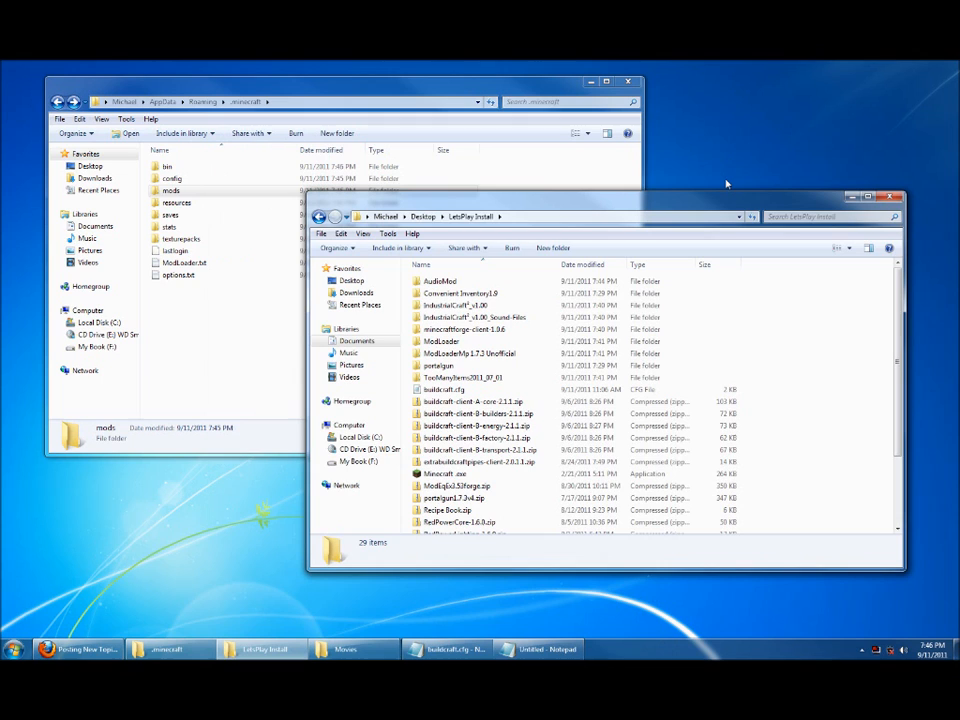
pyautogui.moveTo(697, 189)
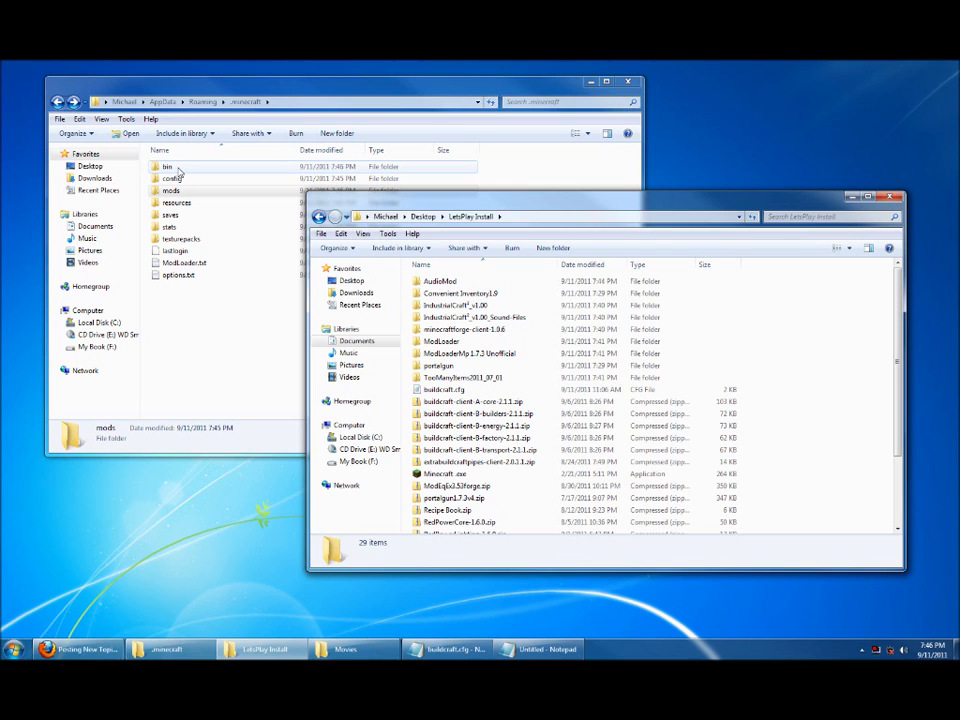
pyautogui.doubleClick(475, 317)
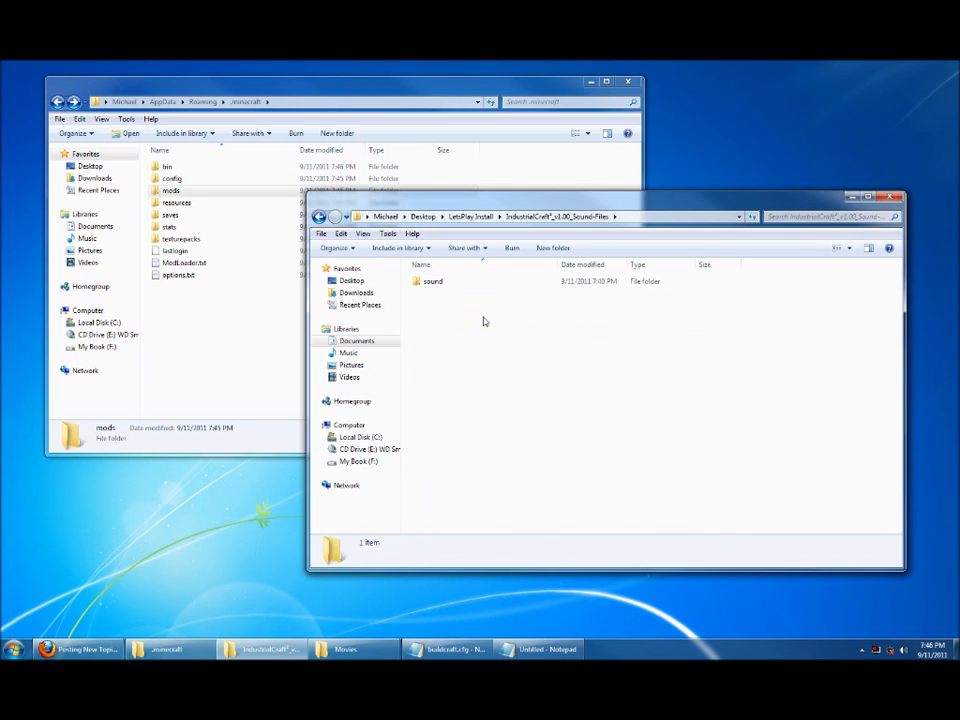
pyautogui.doubleClick(432, 281)
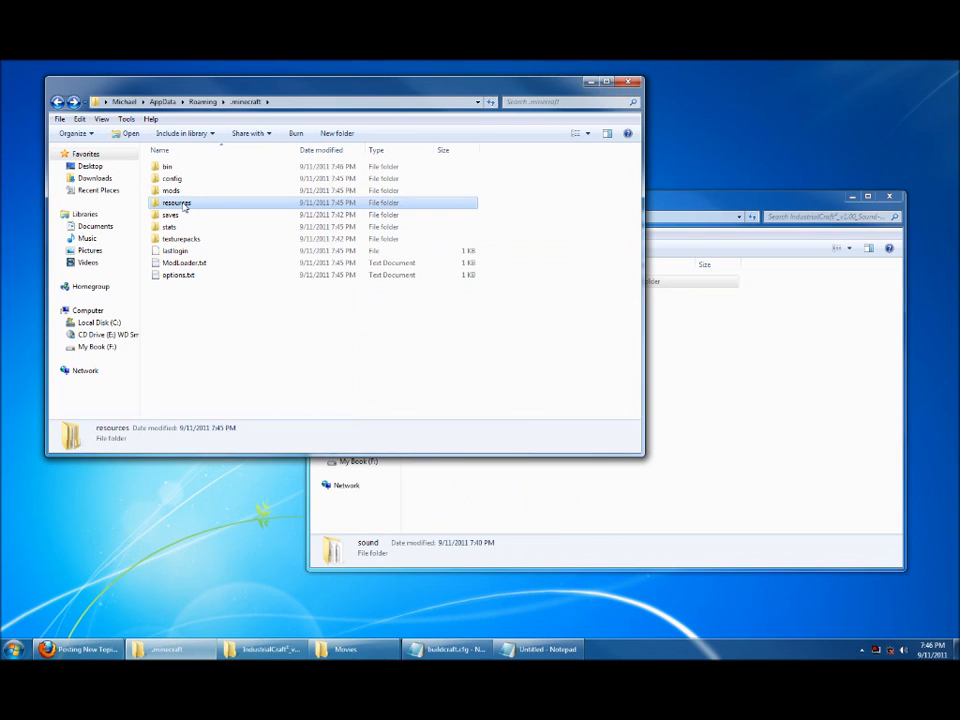
pyautogui.doubleClick(176, 202)
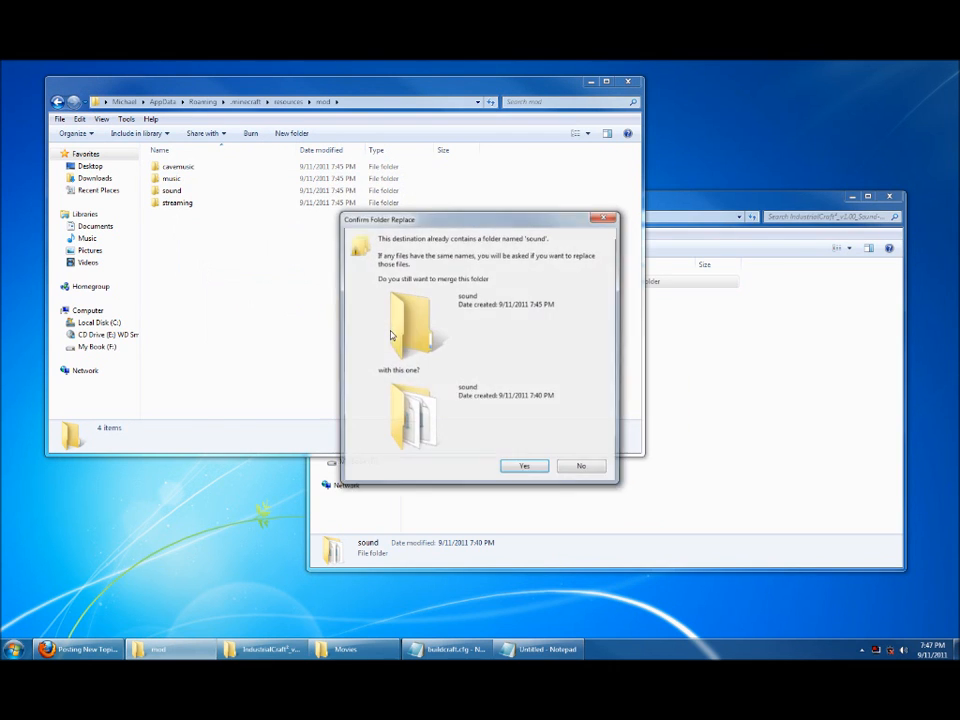
pyautogui.click(524, 466)
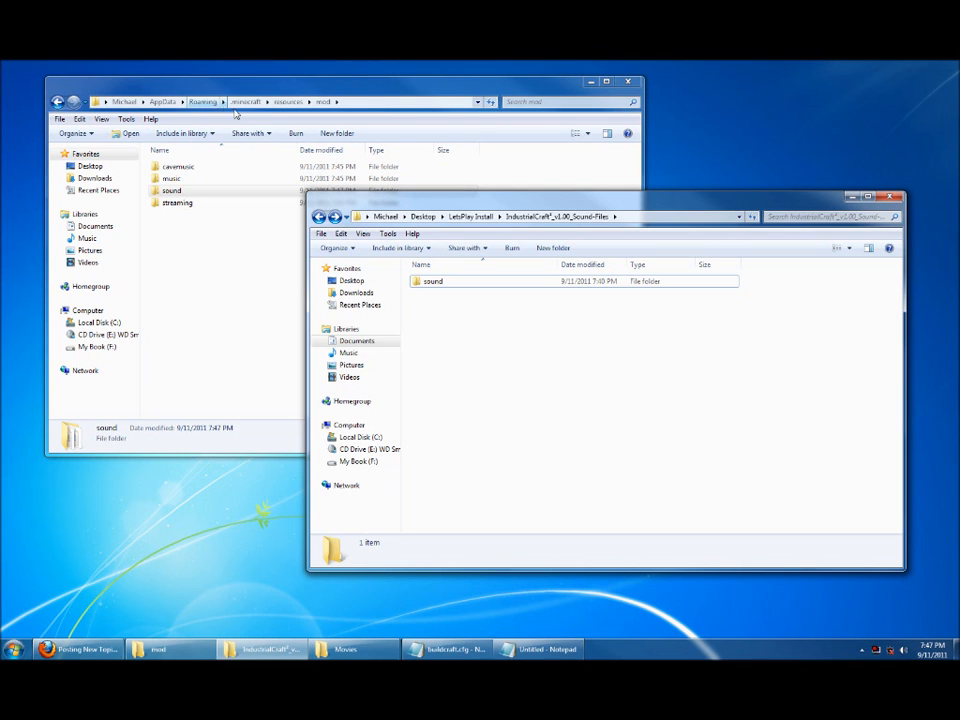
pyautogui.click(246, 101)
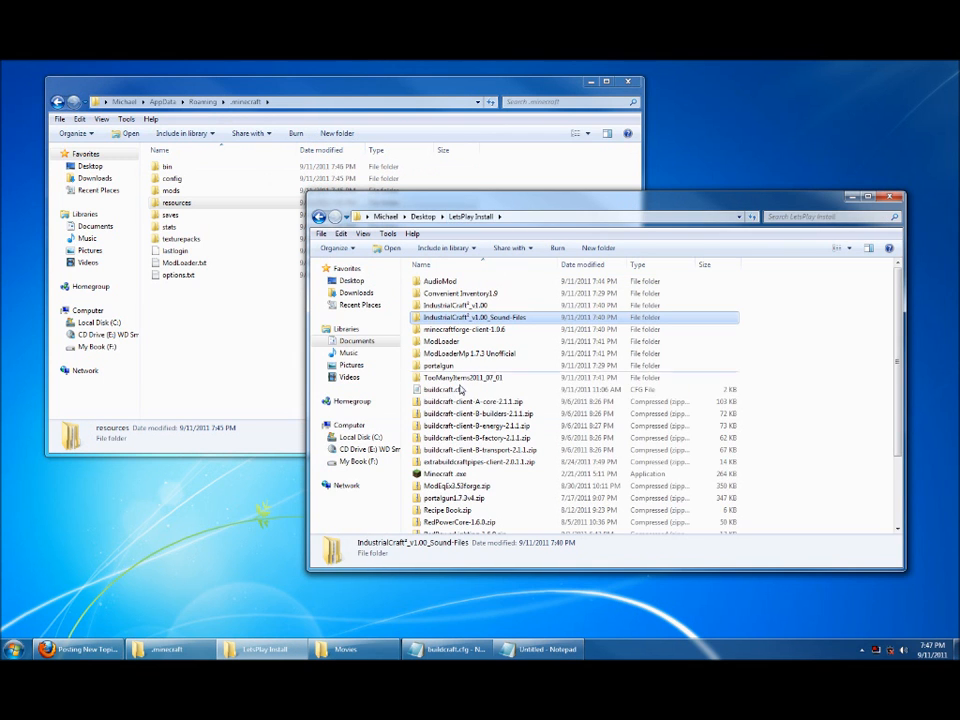
# Launch Minecraft and create a new world.
pyautogui.click(450, 473)
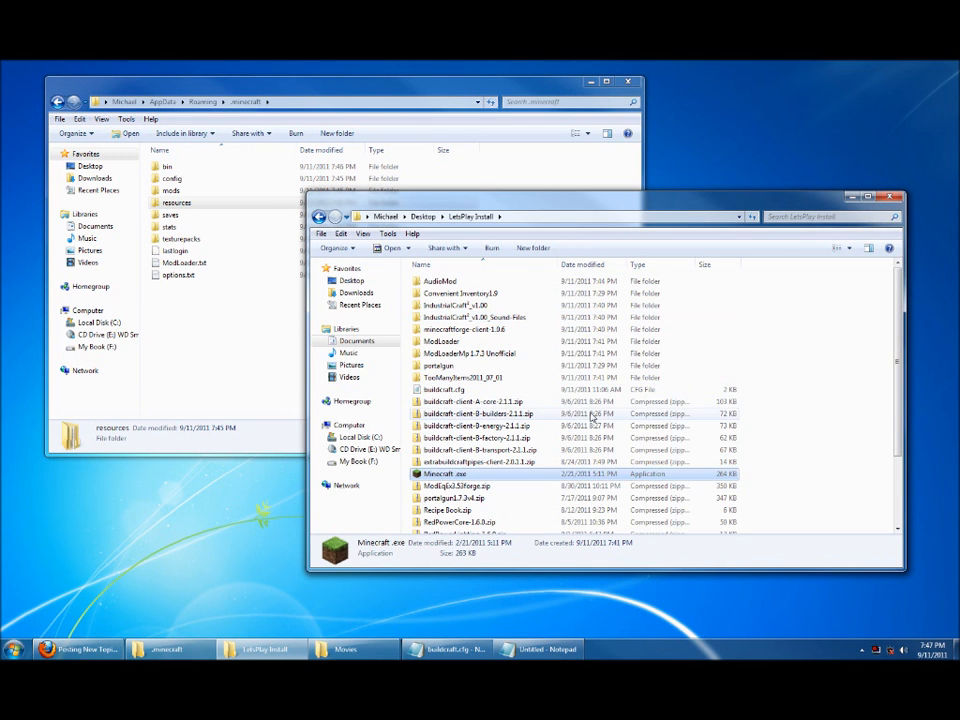
pyautogui.doubleClick(450, 473)
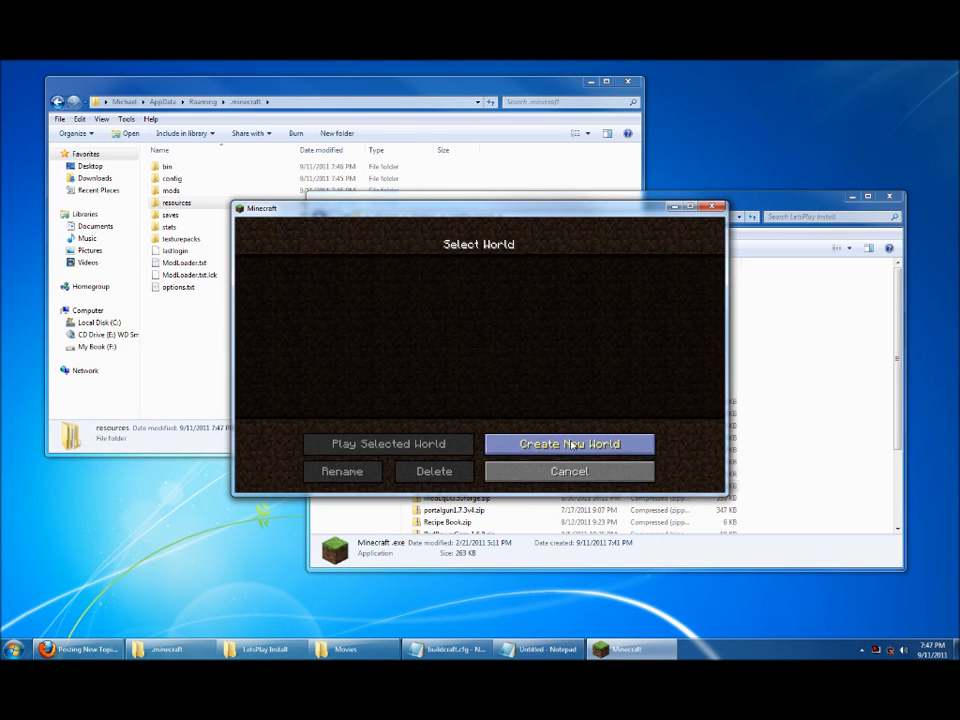
pyautogui.click(569, 443)
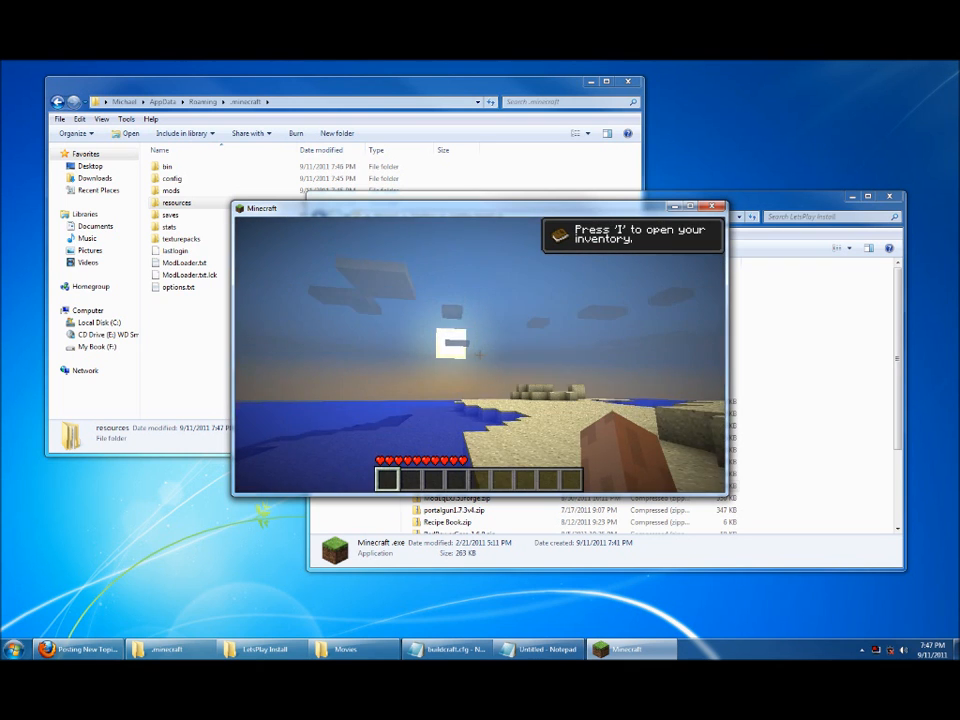
# Browse IndustrialCraft² items in the TooManyItems inventory, then save and quit to title.
pyautogui.press('i')
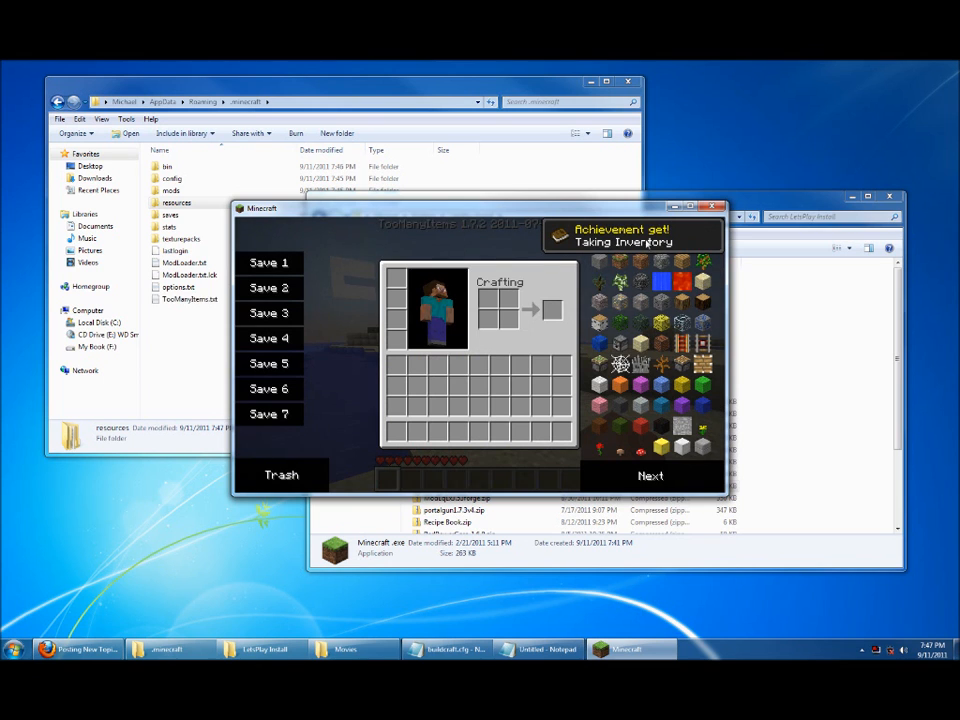
pyautogui.click(650, 475)
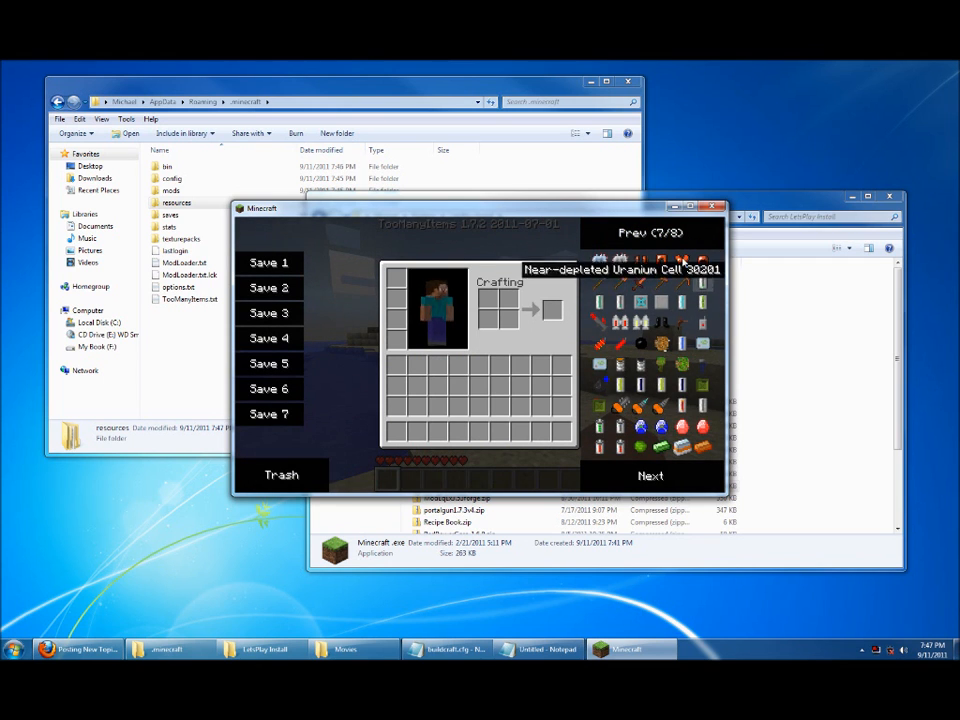
pyautogui.moveTo(672, 275)
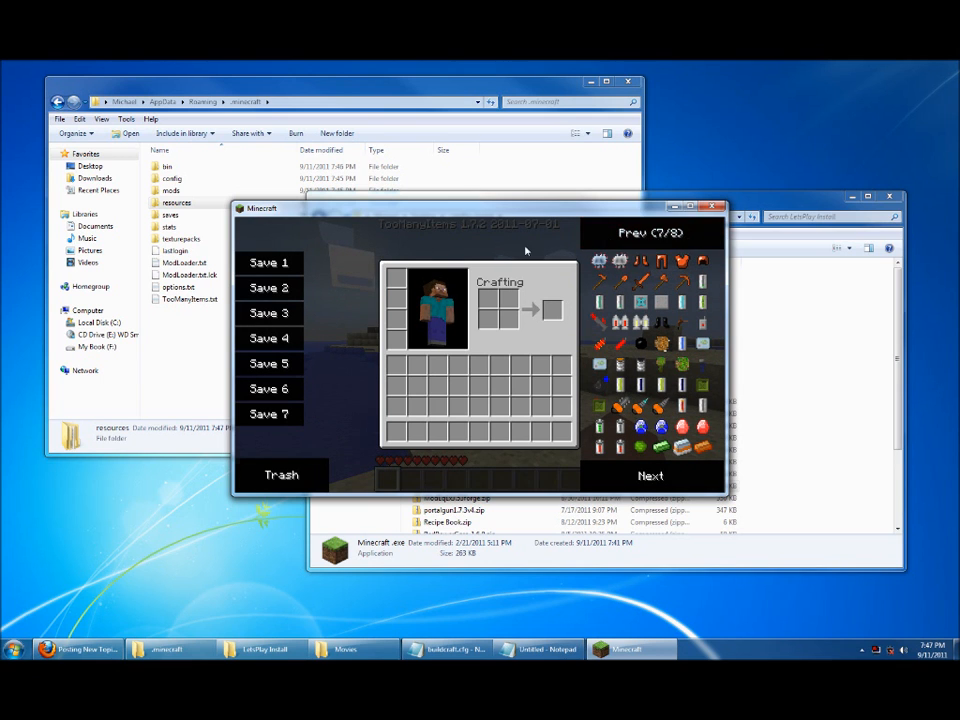
pyautogui.press('Escape')
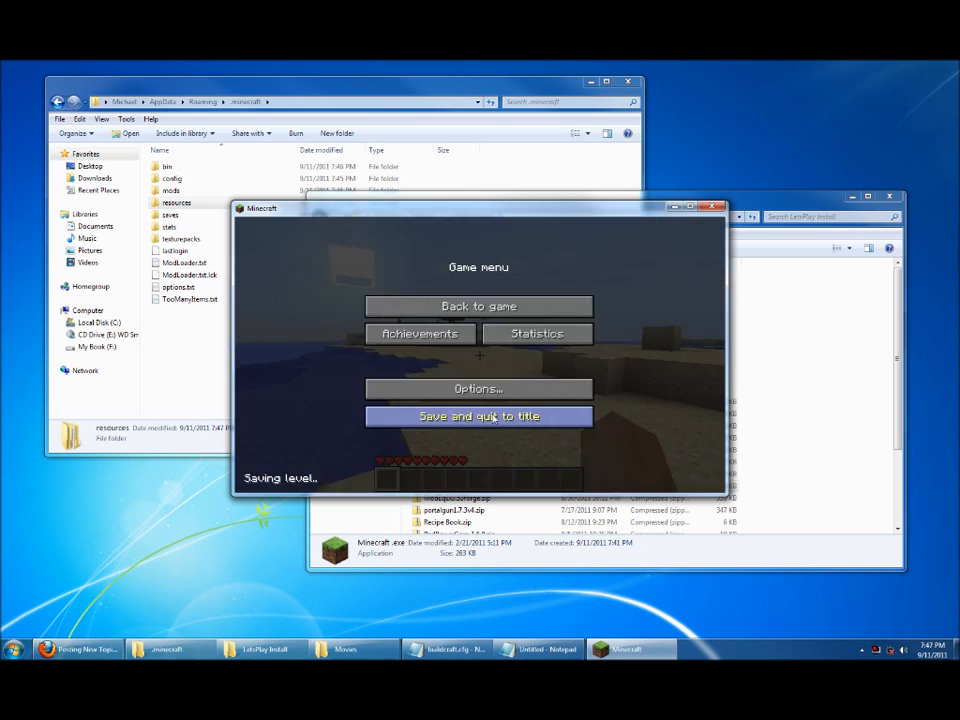
pyautogui.click(478, 416)
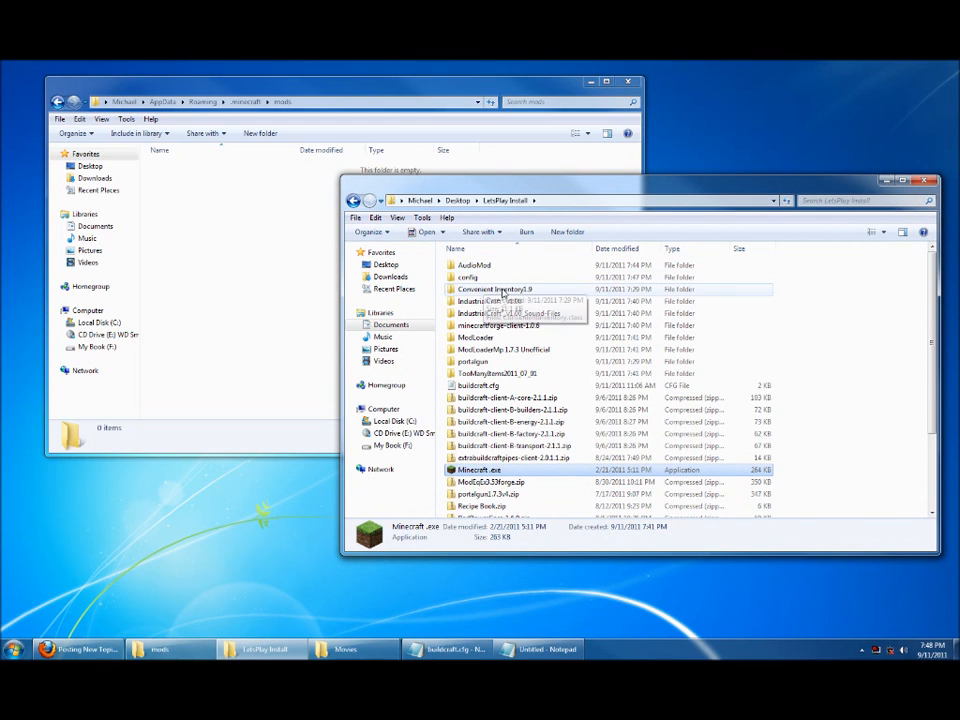
# Copy Convenient Inventory and the BuildCraft client zips into the mods folder.
pyautogui.click(493, 289)
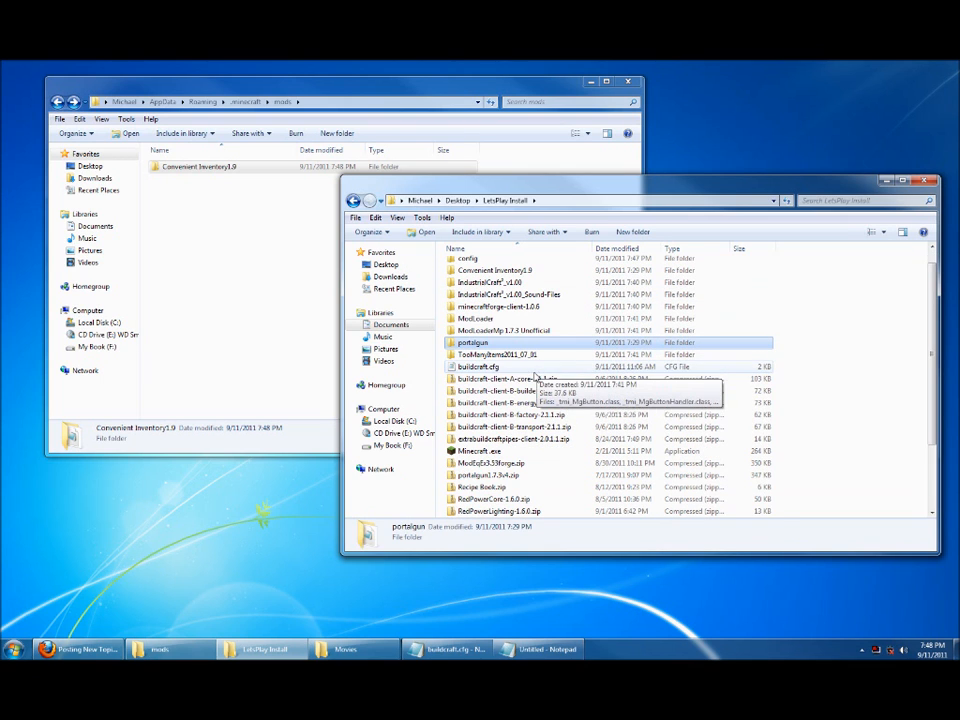
pyautogui.moveTo(472, 342)
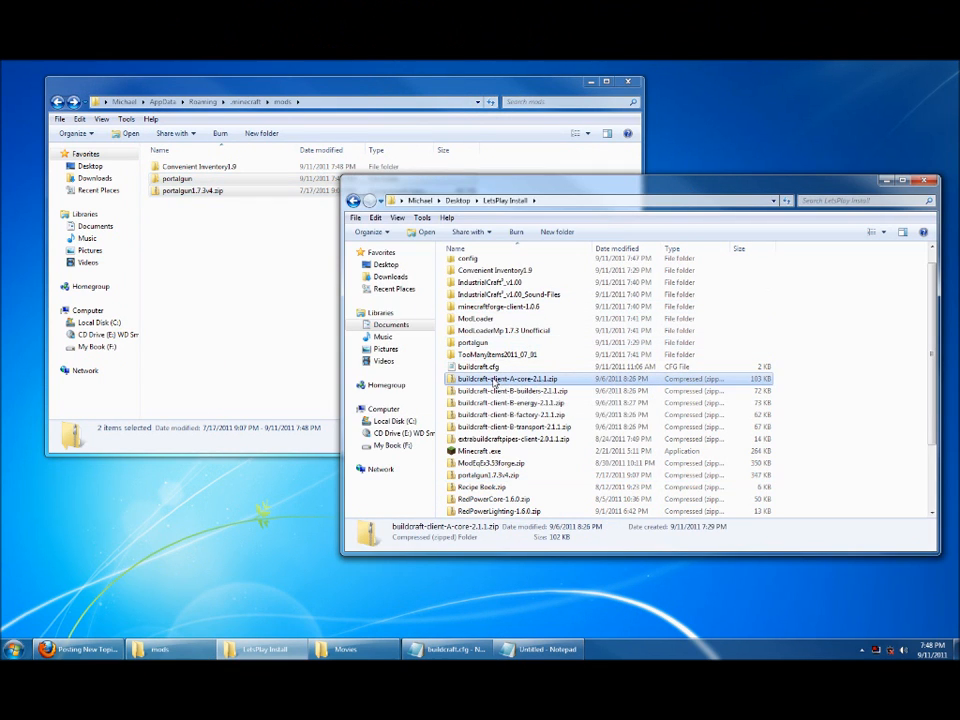
pyautogui.click(513, 426)
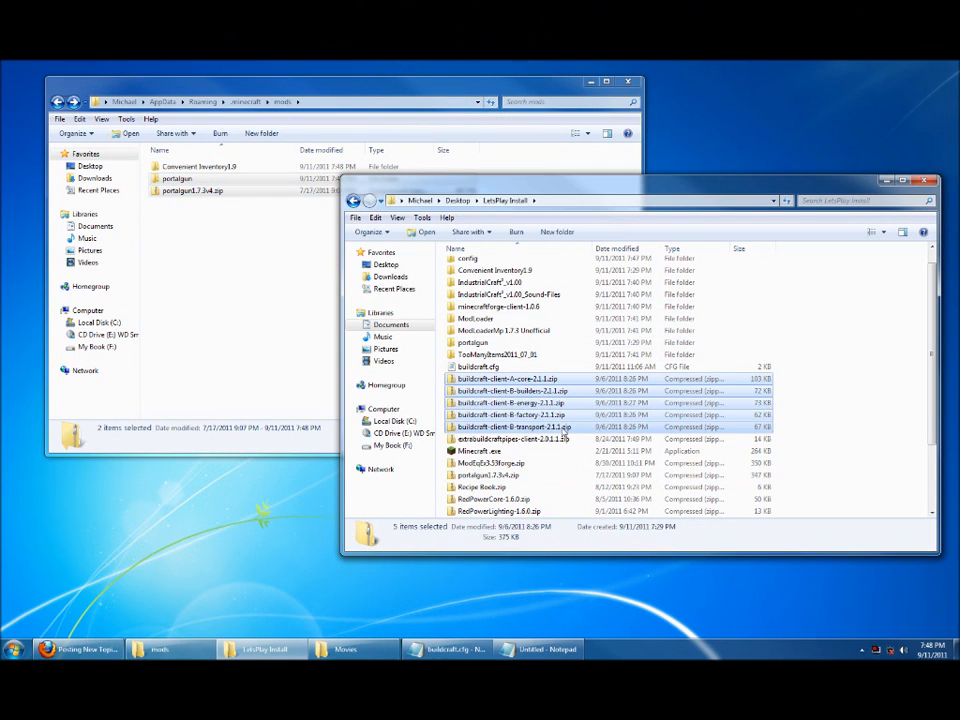
pyautogui.click(513, 439)
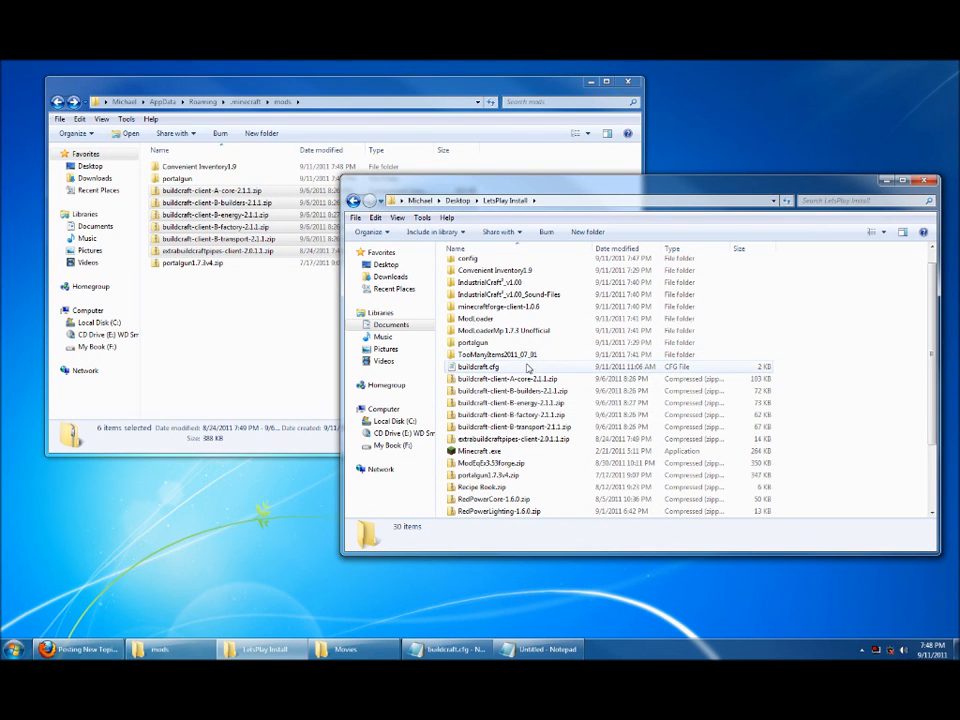
# Copy Equivalent Exchange, Recipe Book, RedPower, Treecapitator and wireless zips into mods.
pyautogui.scroll(-3)
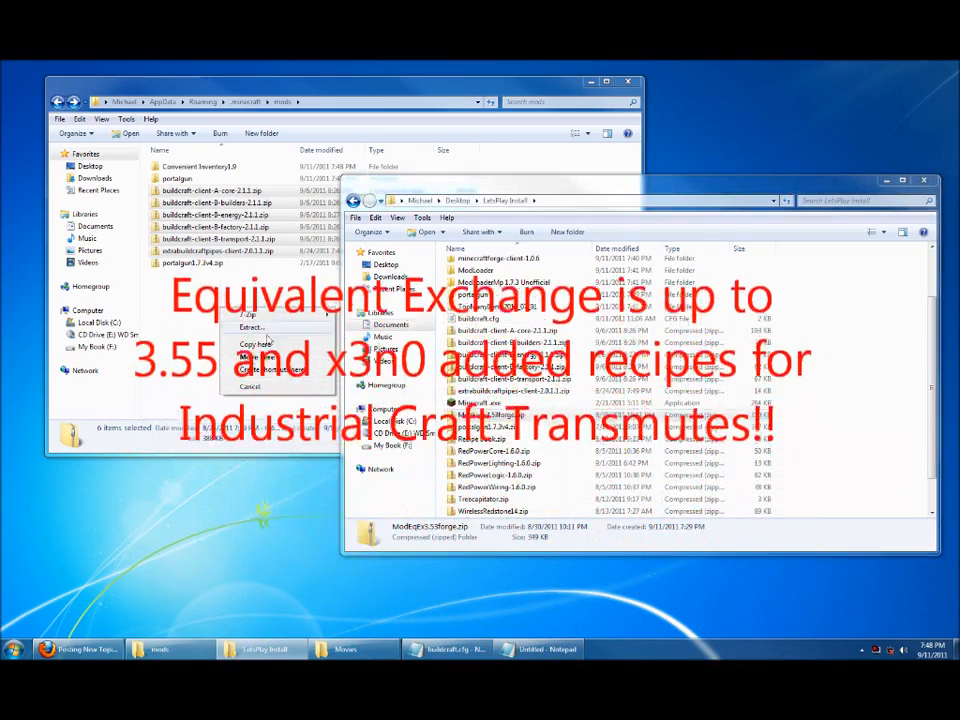
pyautogui.click(255, 343)
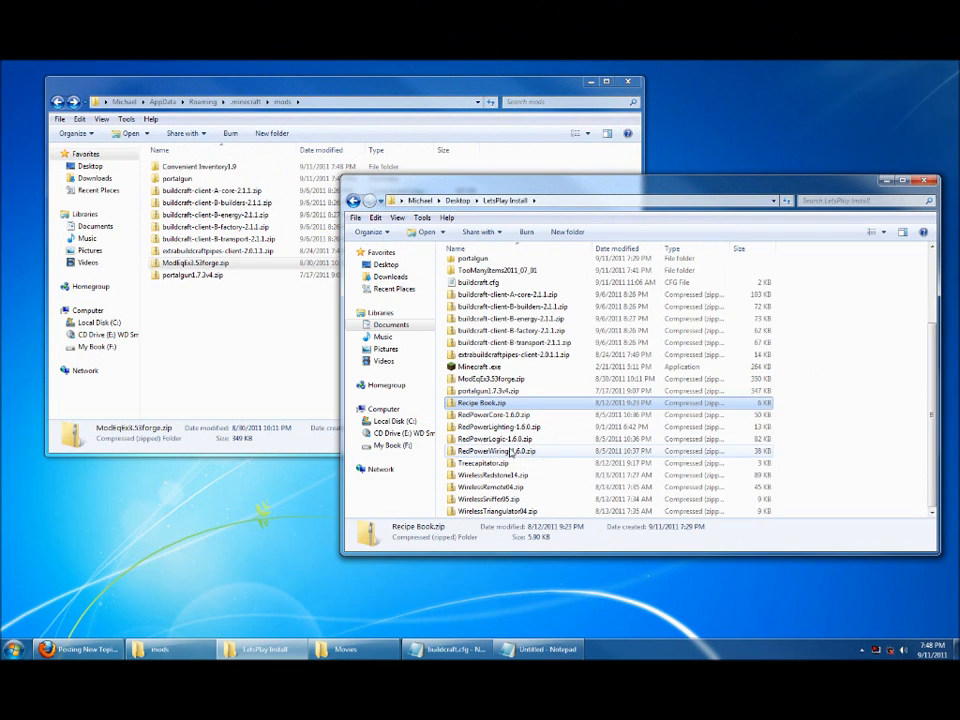
pyautogui.moveTo(500, 420); pyautogui.dragTo(245, 345)
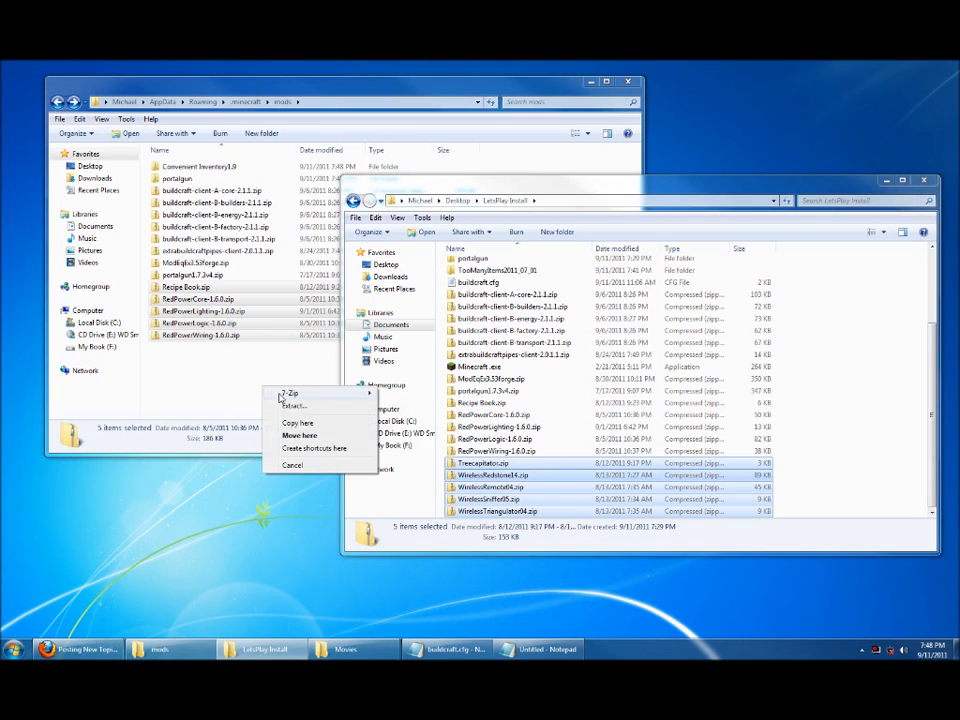
pyautogui.click(291, 465)
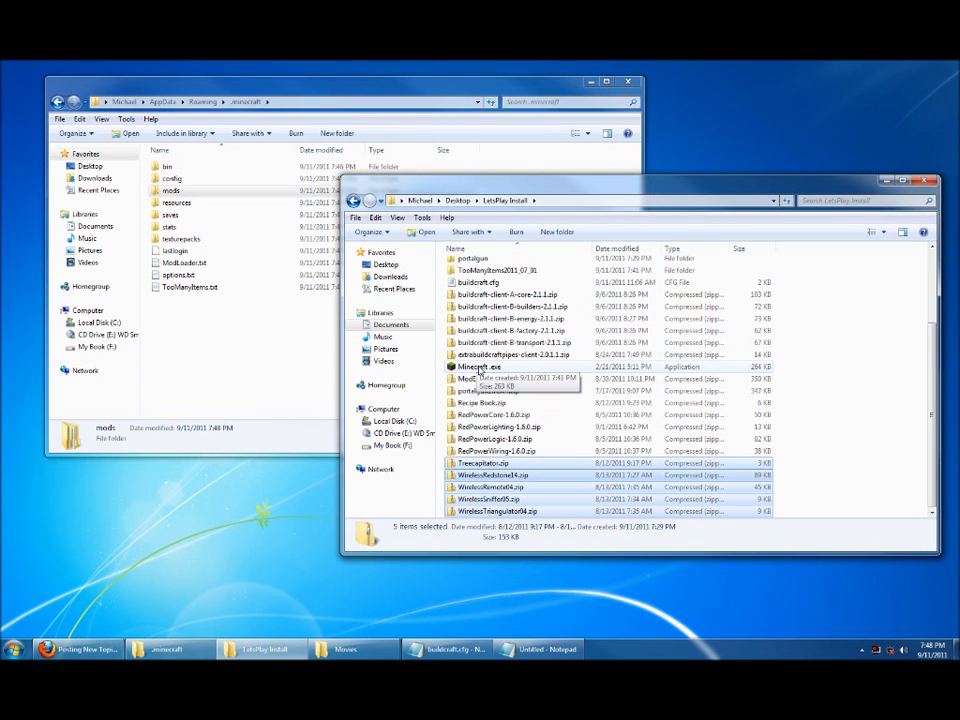
# Launch Minecraft, review the 21 loaded mods including BuildCraft, RedPower and EE, then close.
pyautogui.click(481, 367)
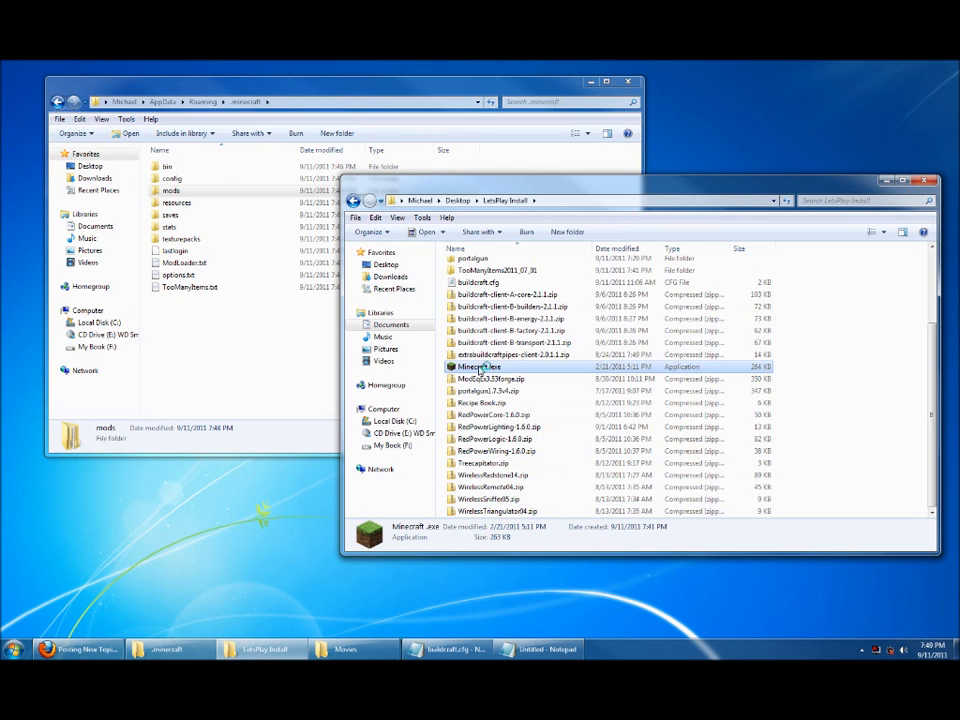
pyautogui.doubleClick(480, 366)
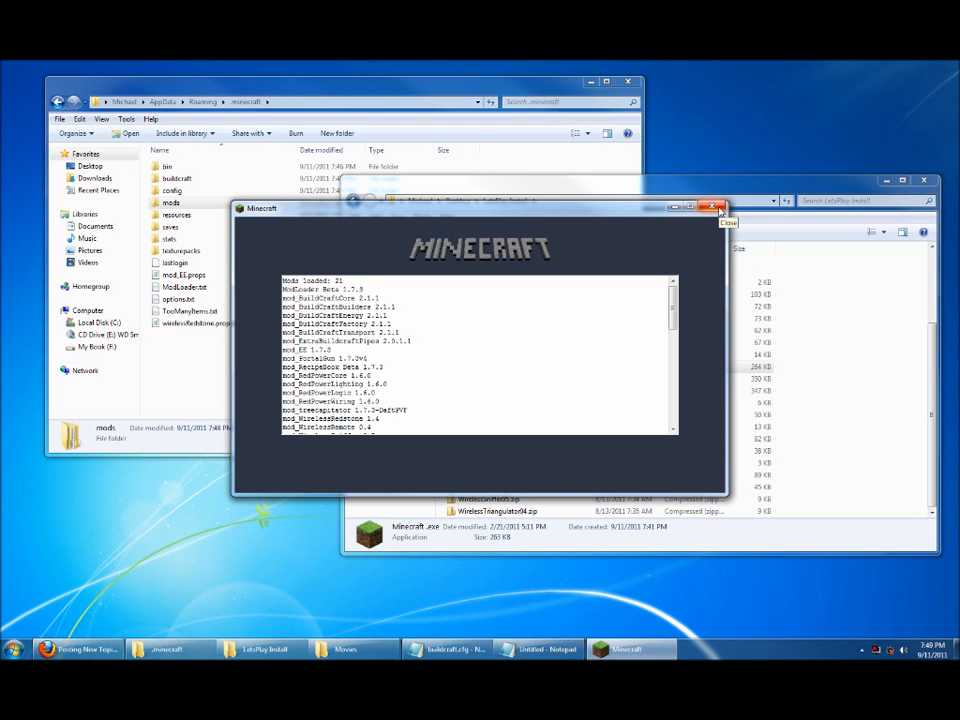
pyautogui.click(718, 207)
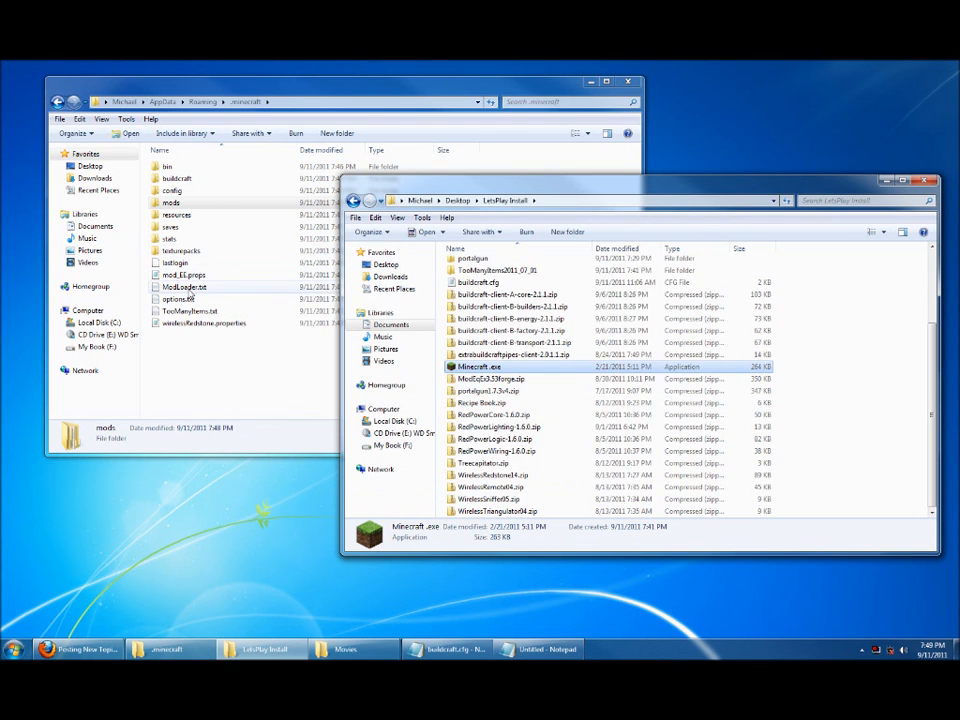
pyautogui.doubleClick(184, 287)
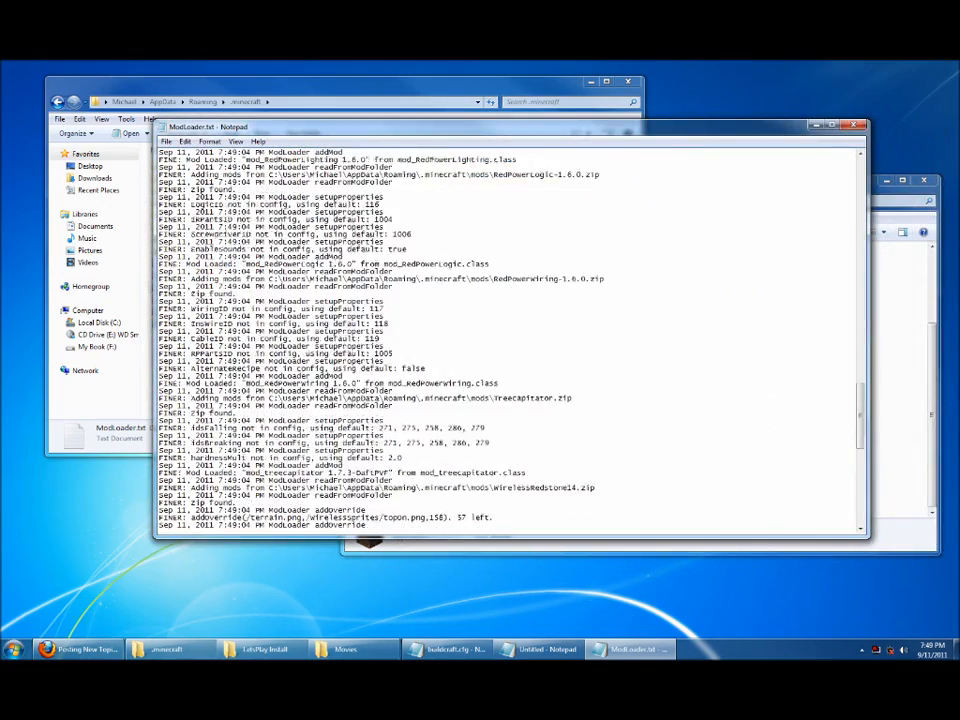
pyautogui.scroll(-3)
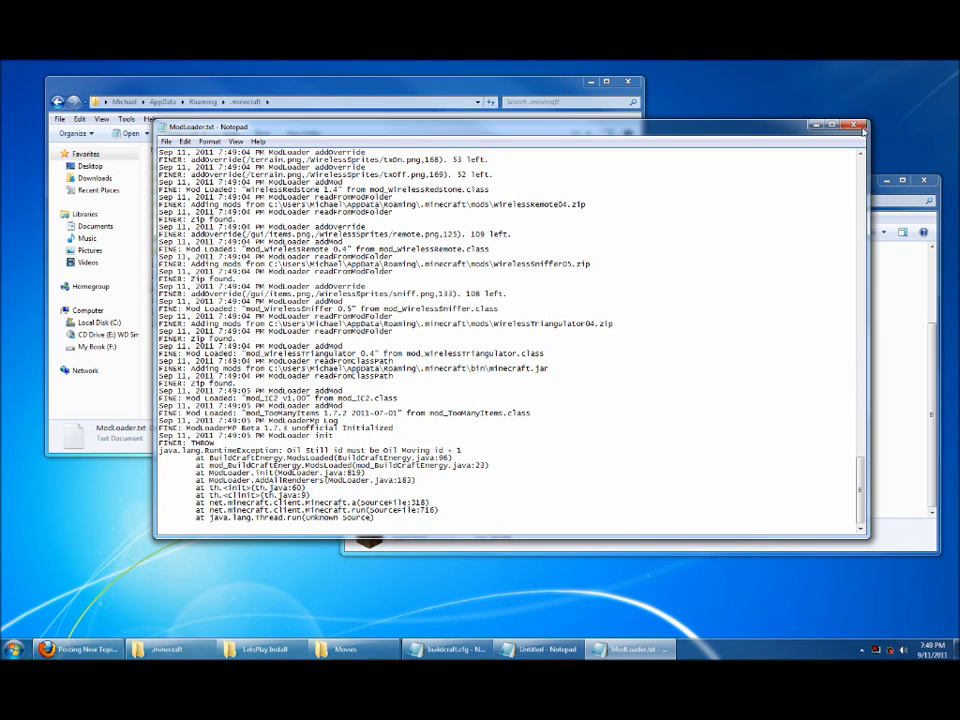
pyautogui.click(861, 126)
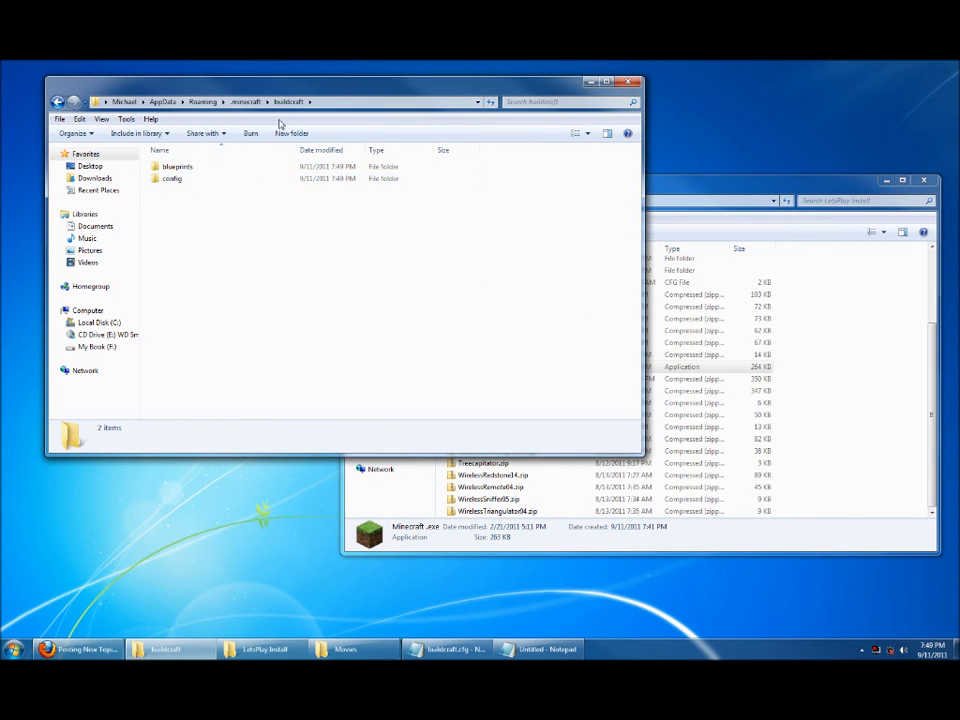
# Open the newly generated buildcraft.cfg from the config folder alongside the older config.
pyautogui.doubleClick(171, 178)
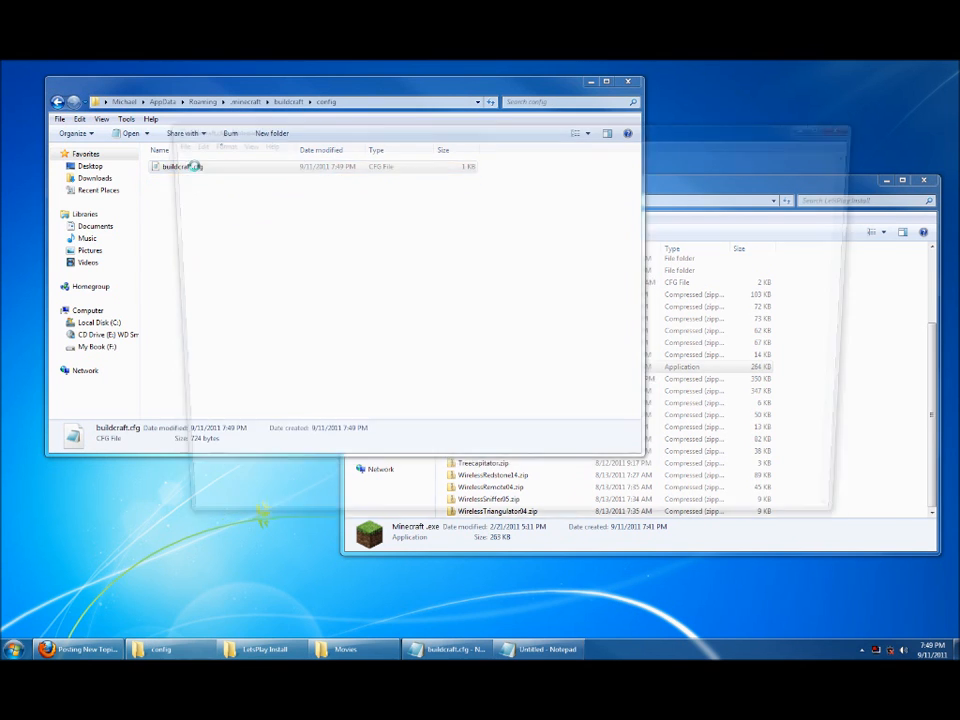
pyautogui.doubleClick(178, 166)
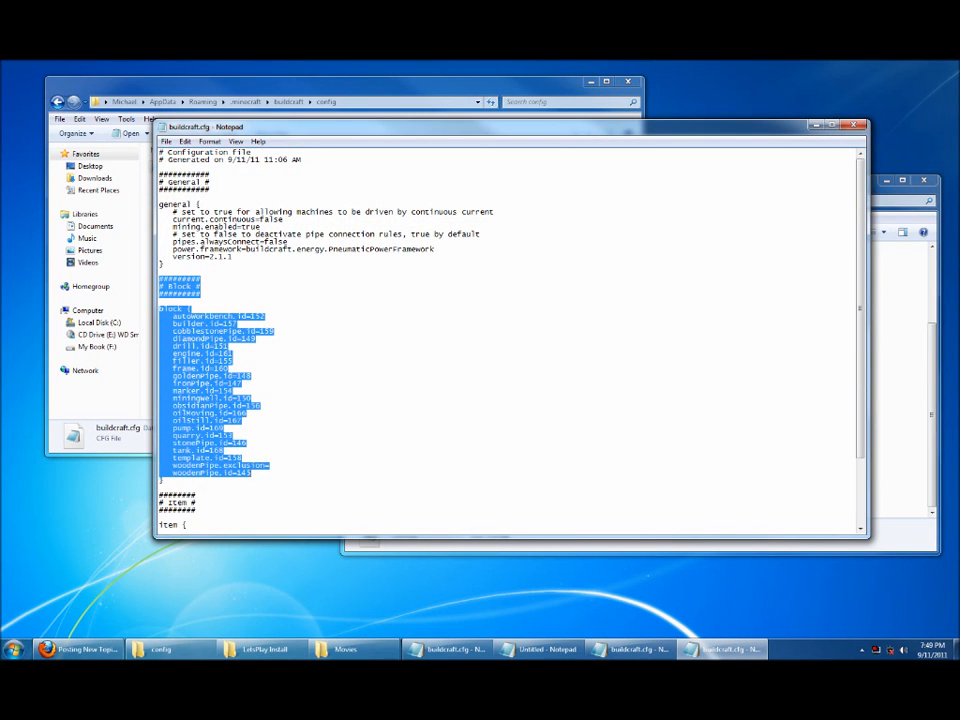
pyautogui.click(160, 649)
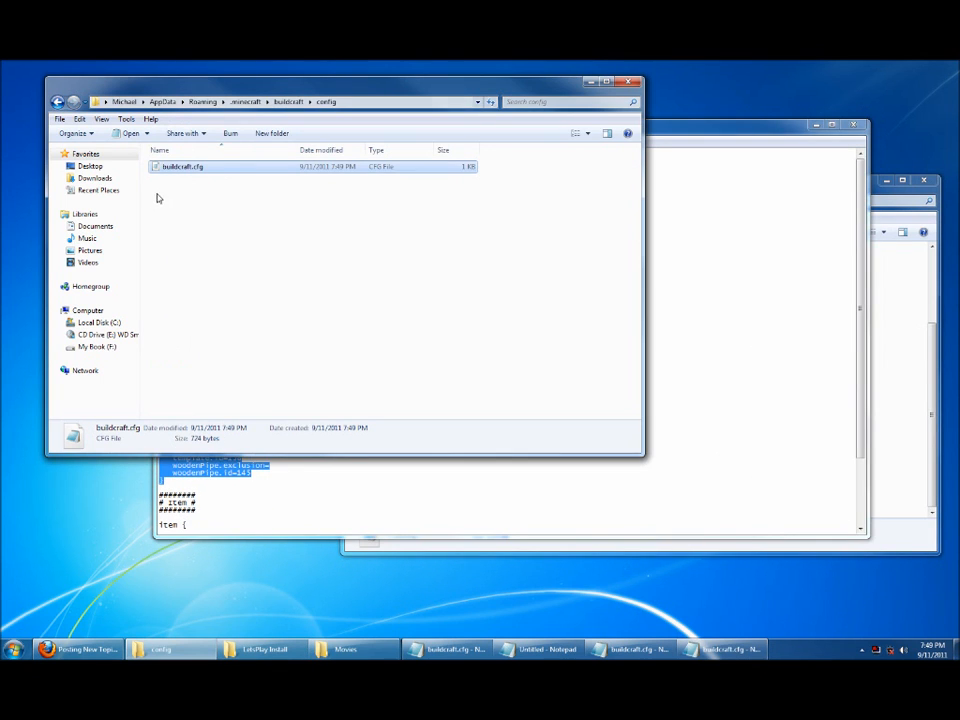
pyautogui.click(630, 649)
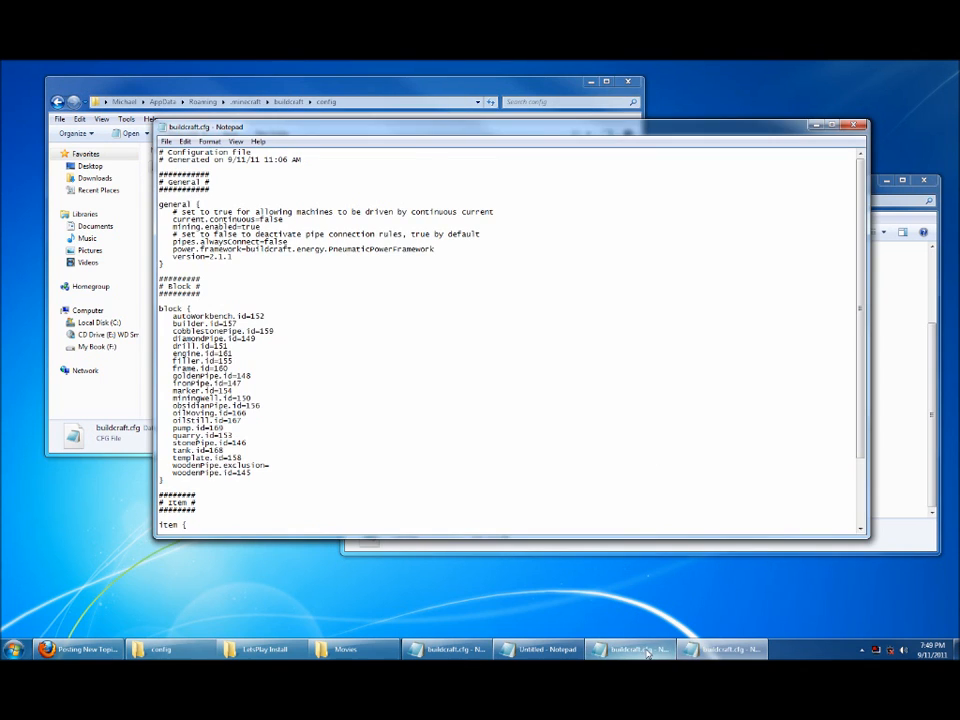
pyautogui.click(630, 649)
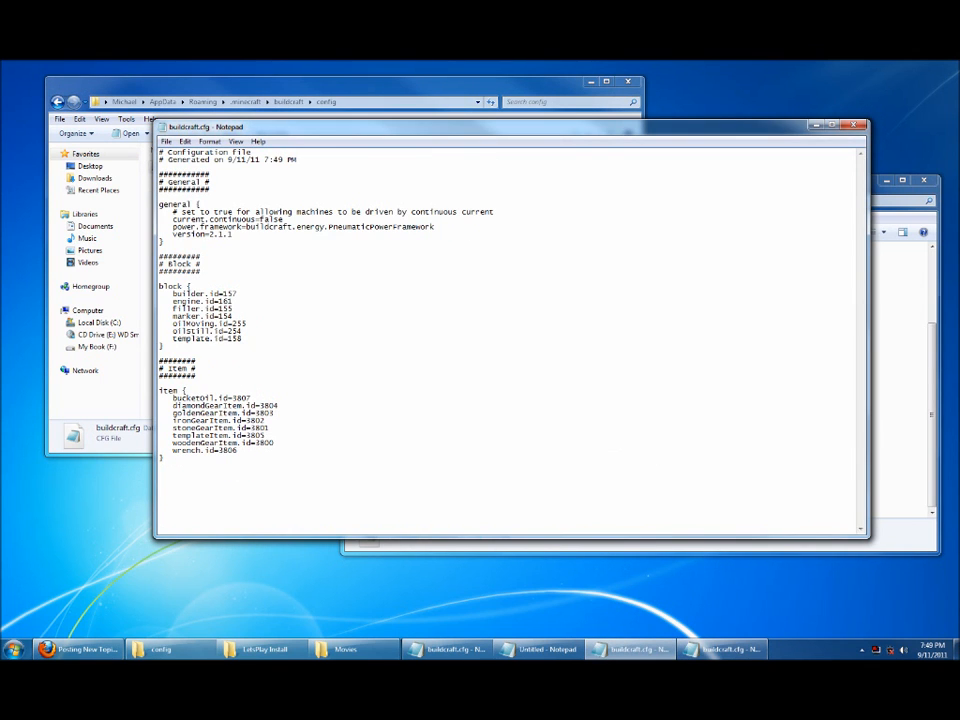
# Replace the short block section with full IDs (oilMoving 166, oilStill 167) and close the configs.
pyautogui.moveTo(160, 256); pyautogui.dragTo(240, 340)
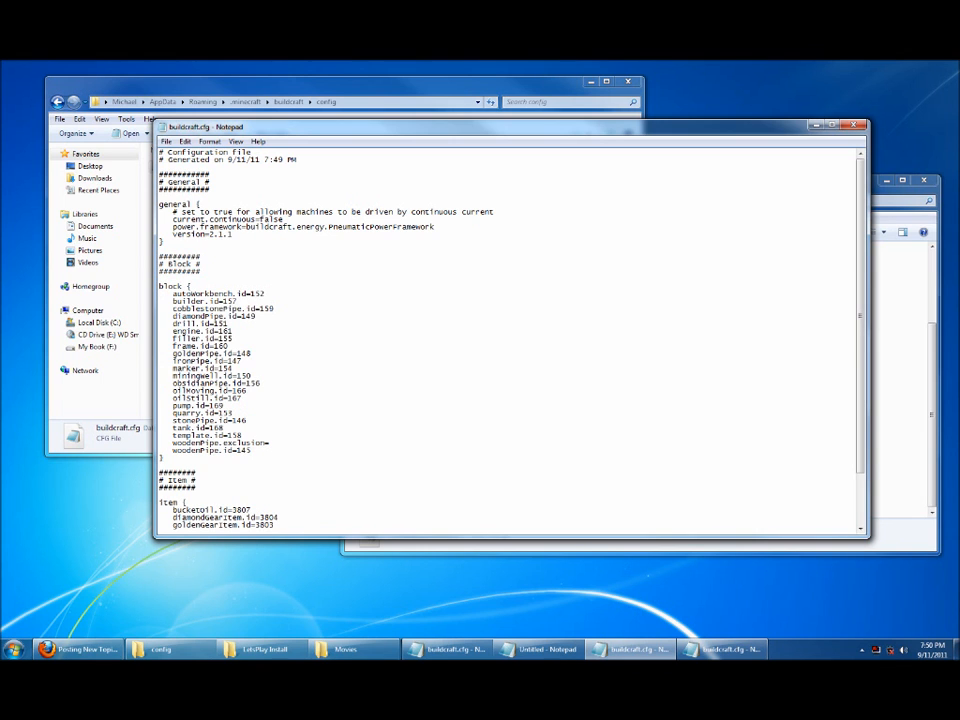
pyautogui.click(860, 124)
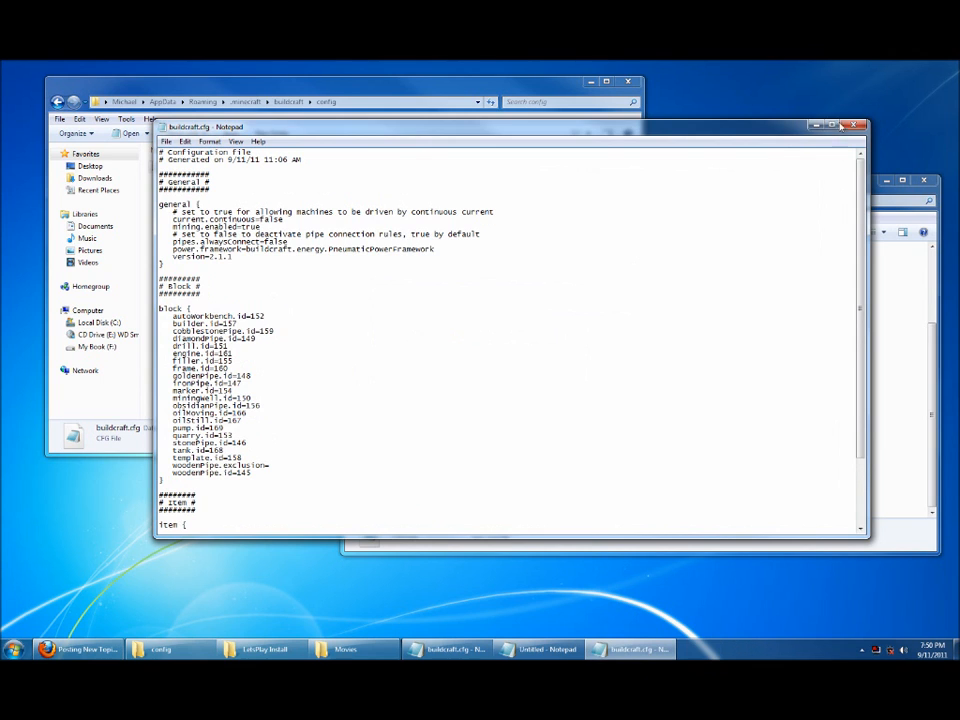
pyautogui.click(843, 124)
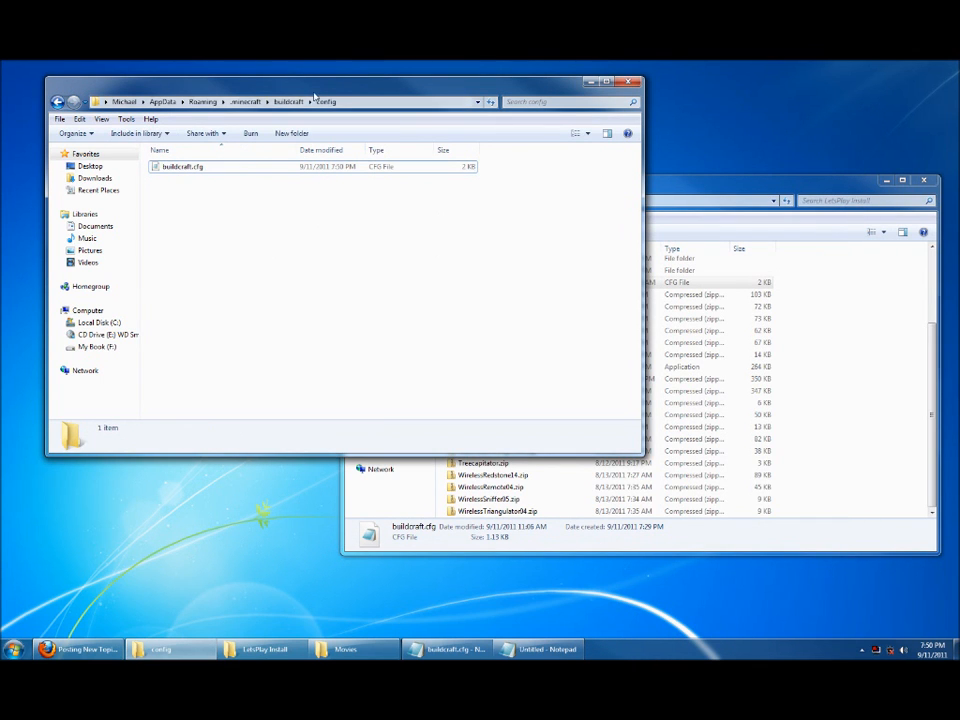
pyautogui.doubleClick(183, 166)
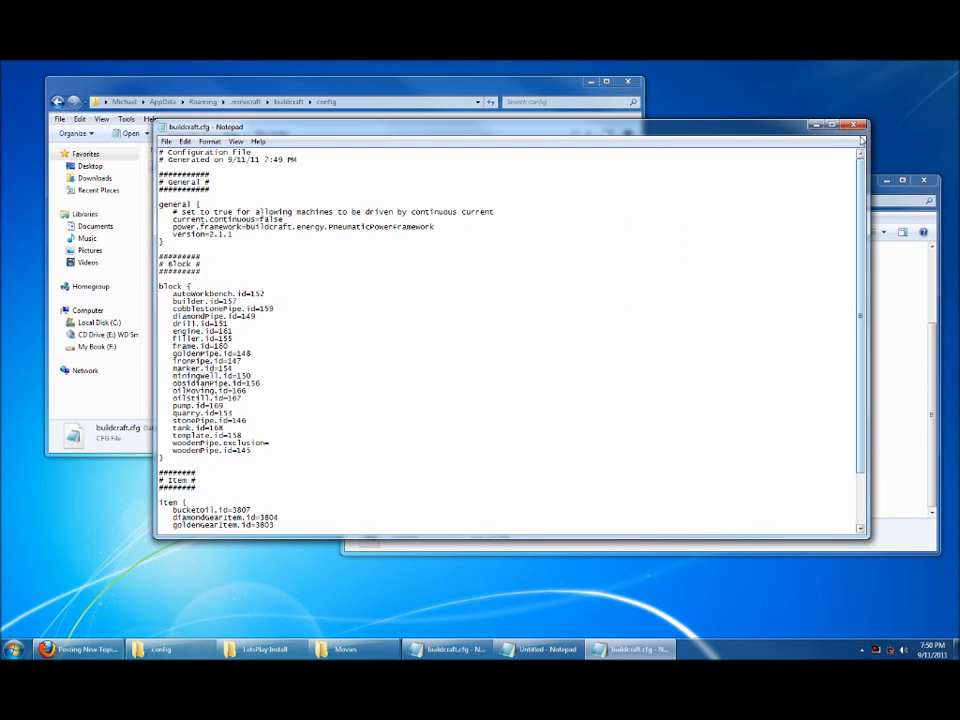
pyautogui.click(860, 125)
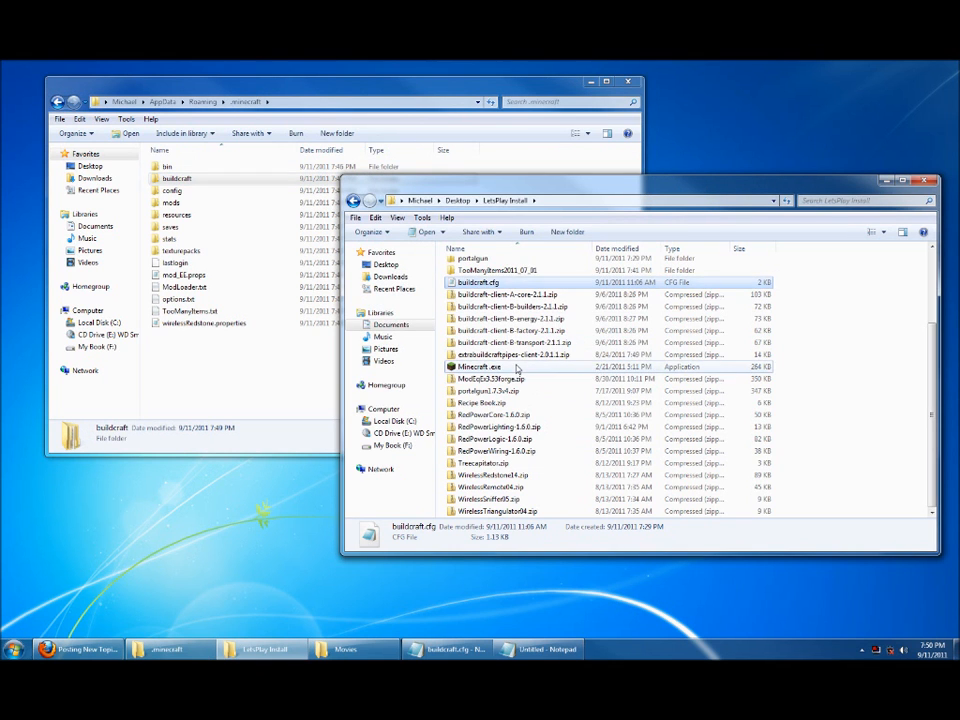
# Launch Minecraft.exe from the LetsPlay Install folder after the BuildCraft config fix.
pyautogui.doubleClick(483, 367)
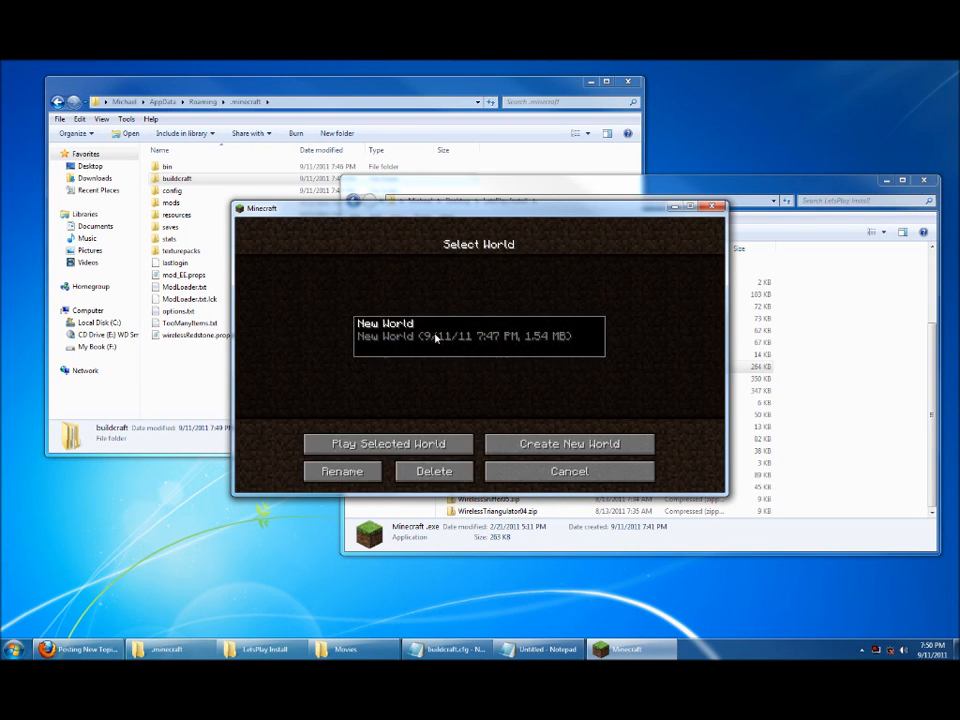
# Load New World and open the inventory to see the TooManyItems mod list.
pyautogui.click(389, 443)
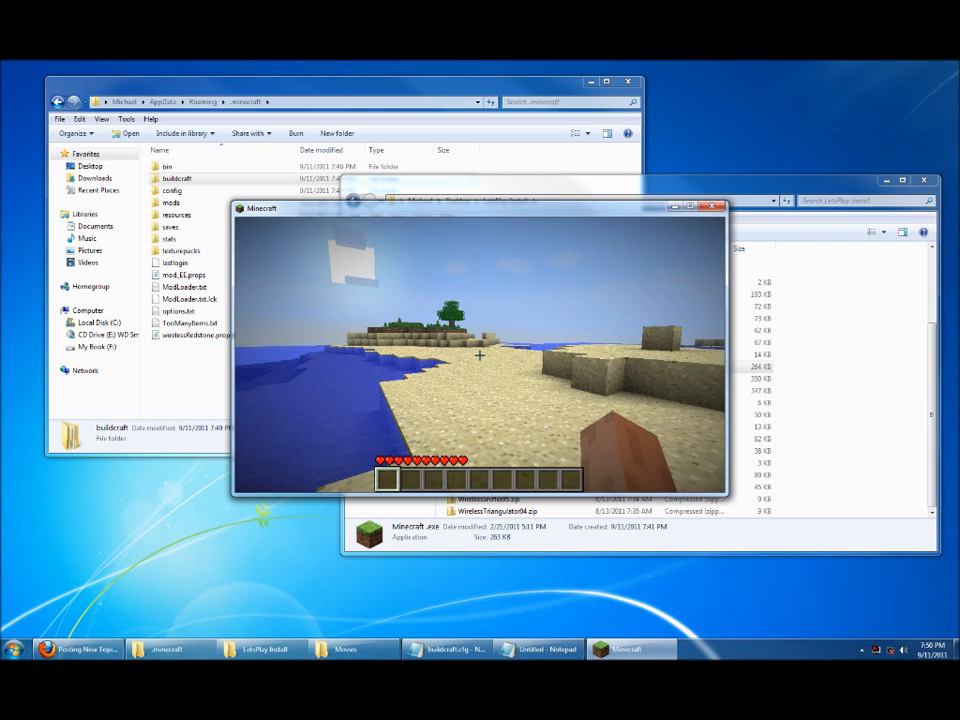
pyautogui.press('e')
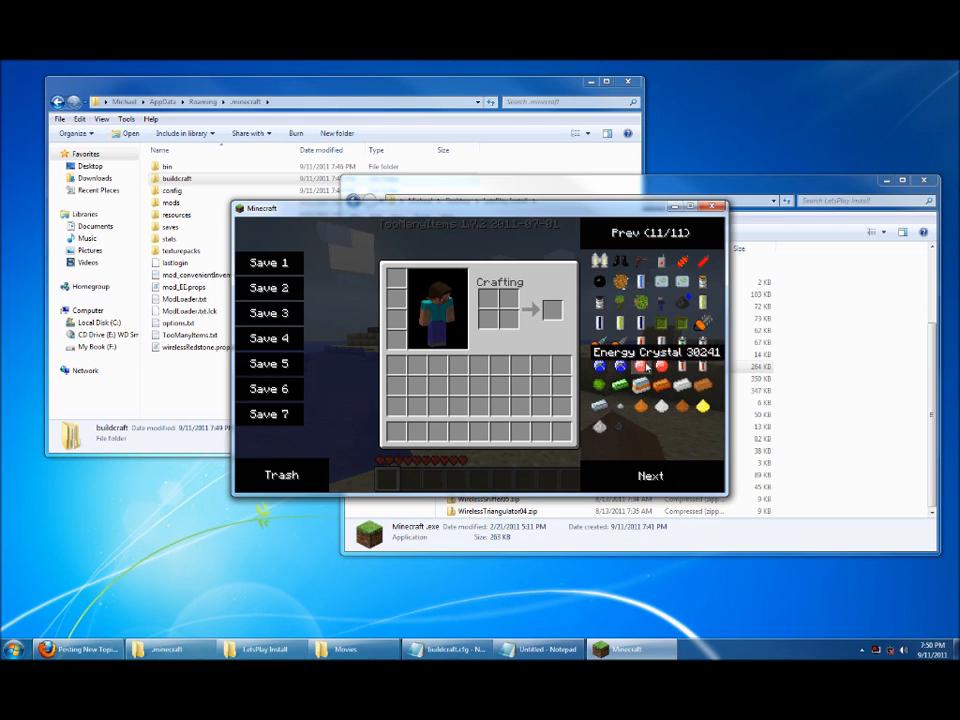
# Page back through TooManyItems to view BuildCraft, RedPower and Equivalent Exchange items.
pyautogui.click(650, 232)
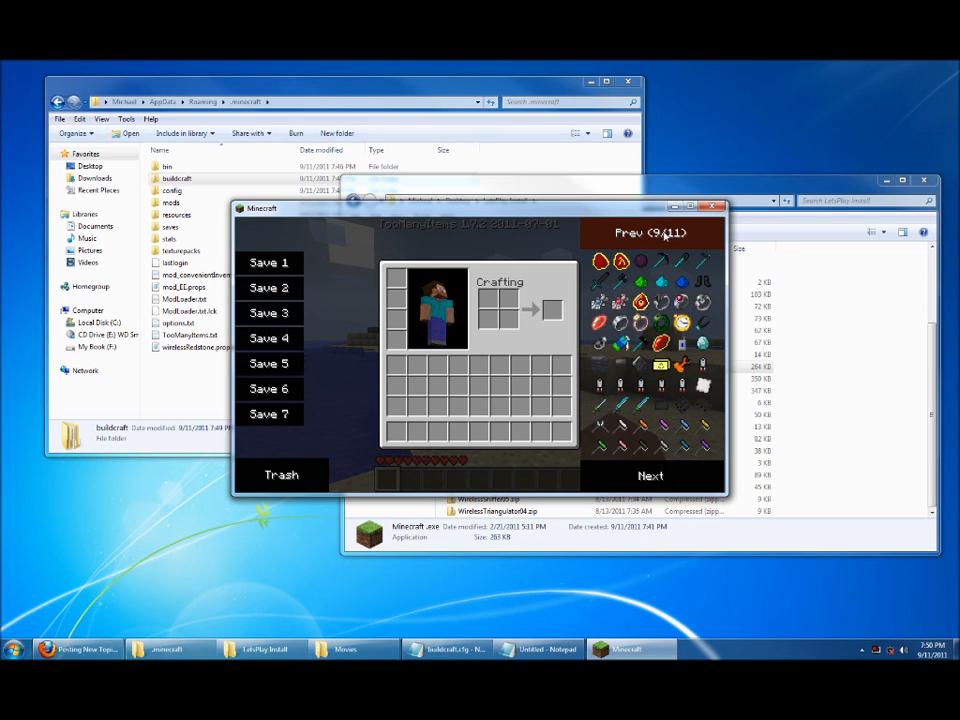
pyautogui.moveTo(658, 325)
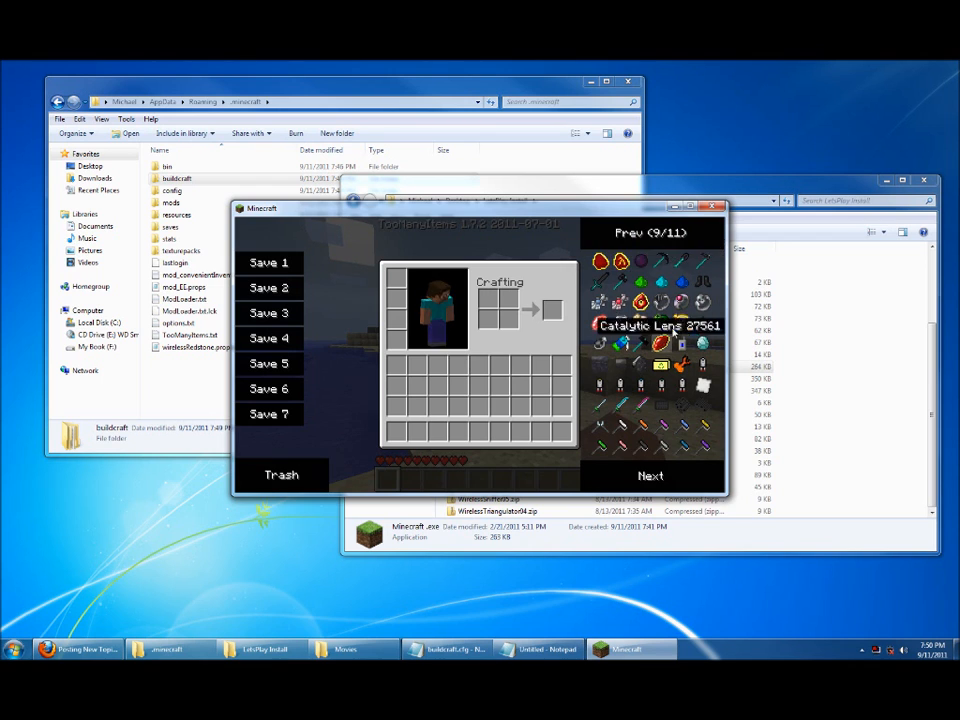
pyautogui.click(636, 232)
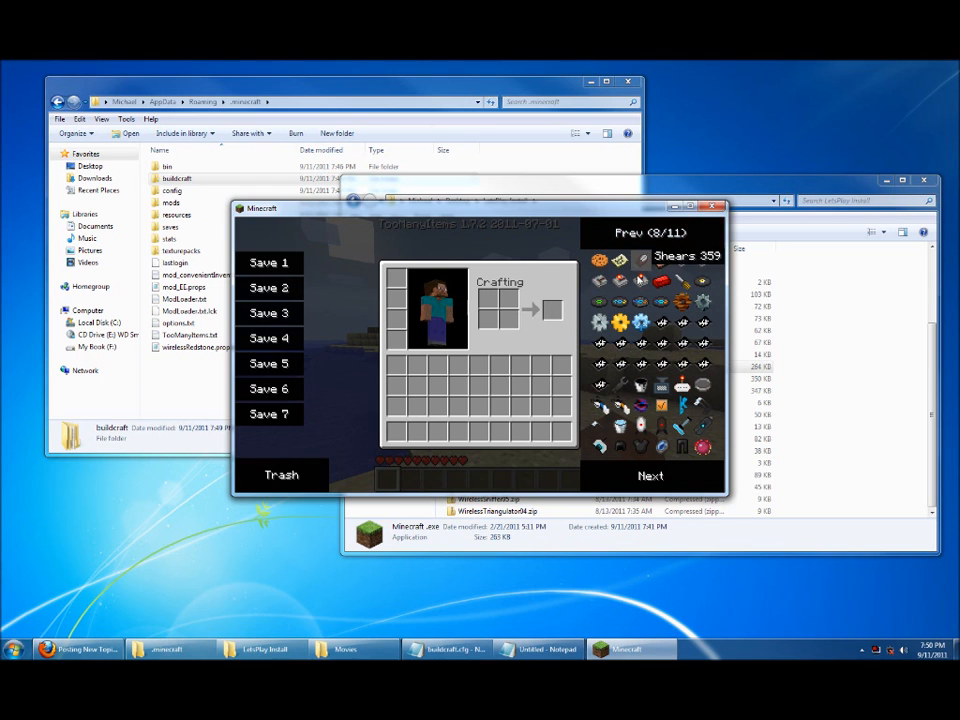
pyautogui.moveTo(661, 283)
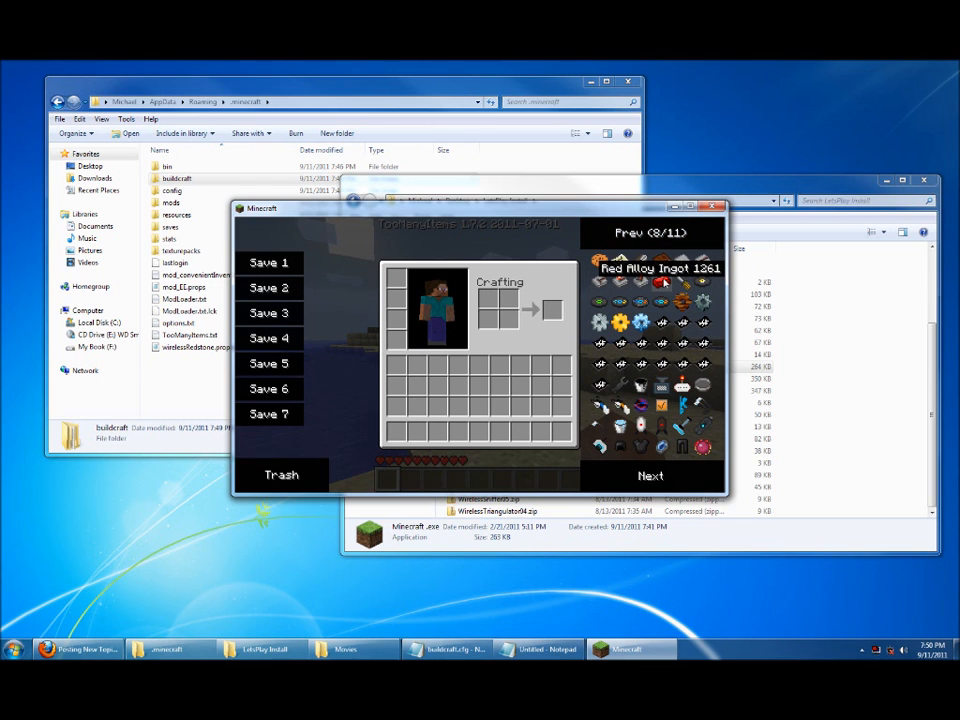
pyautogui.moveTo(640, 424)
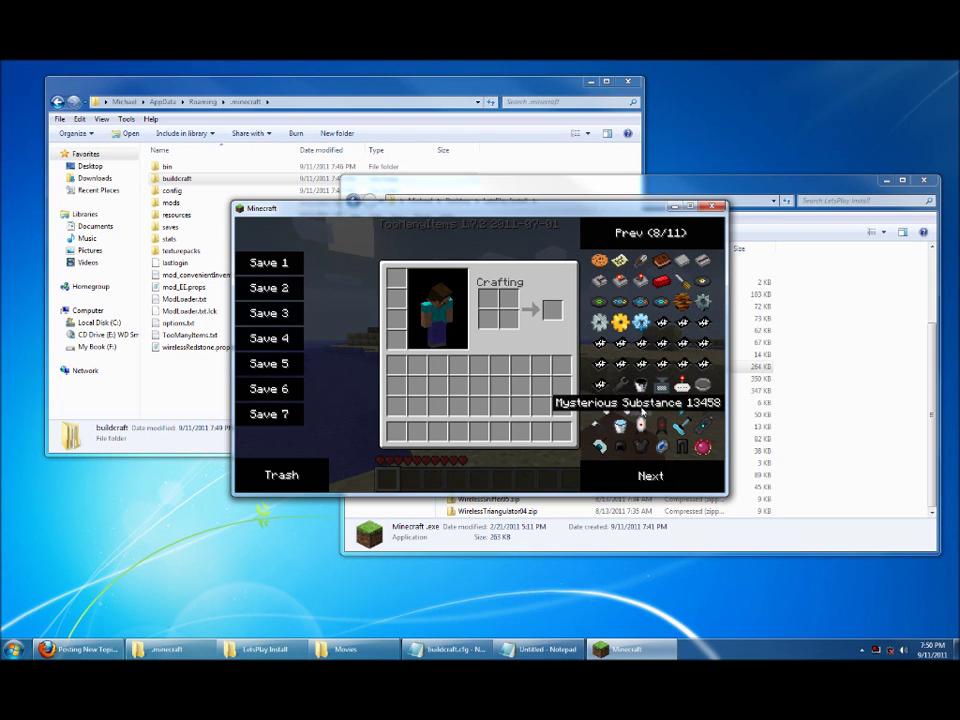
pyautogui.click(651, 233)
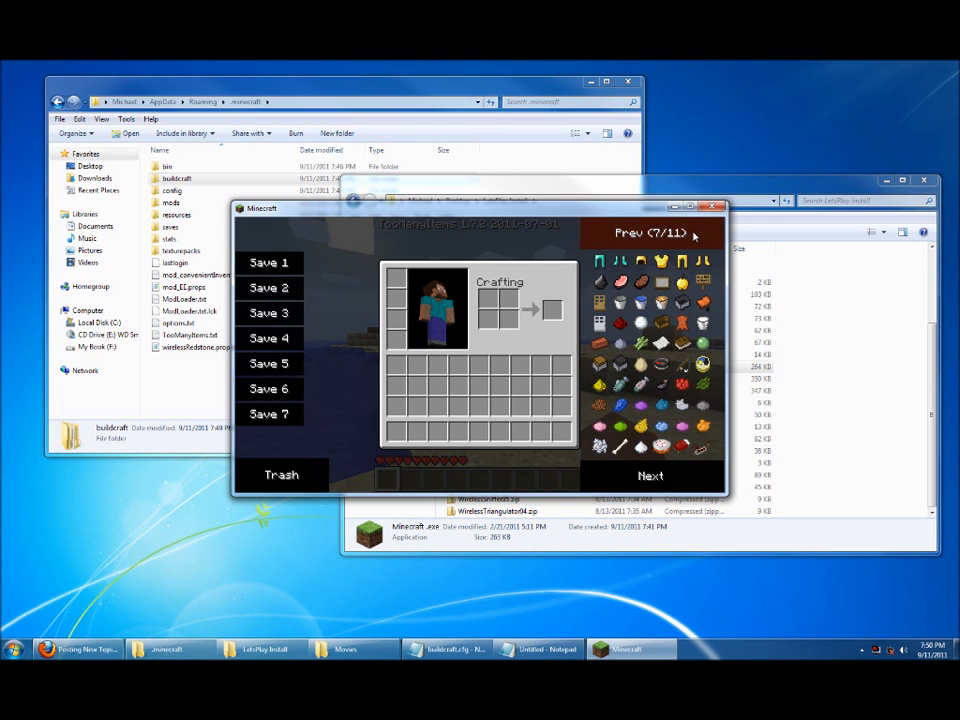
pyautogui.click(650, 233)
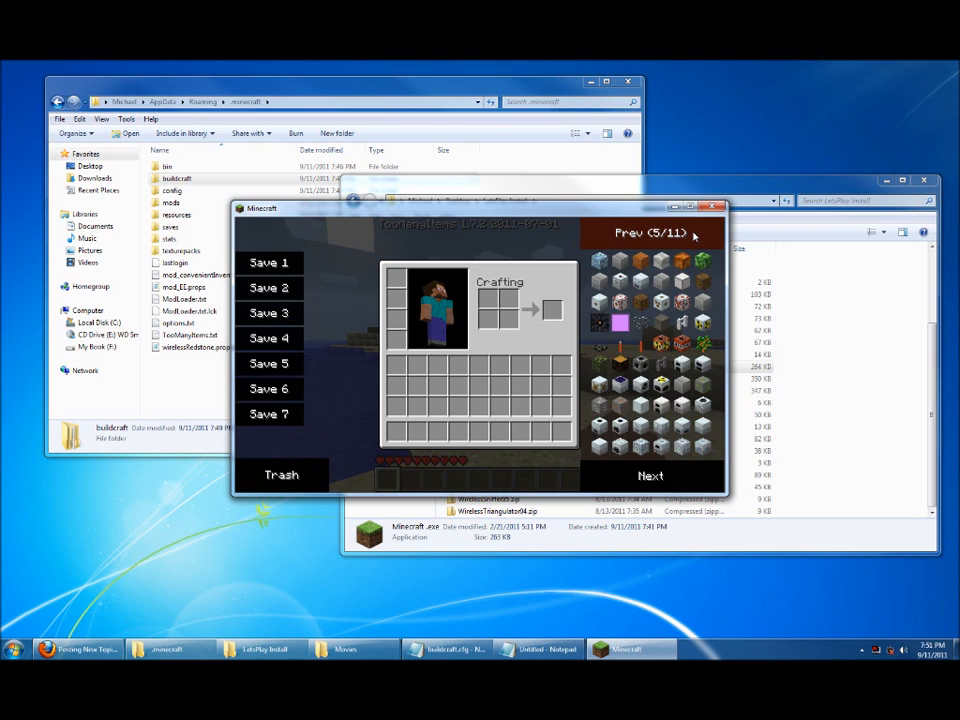
pyautogui.click(648, 233)
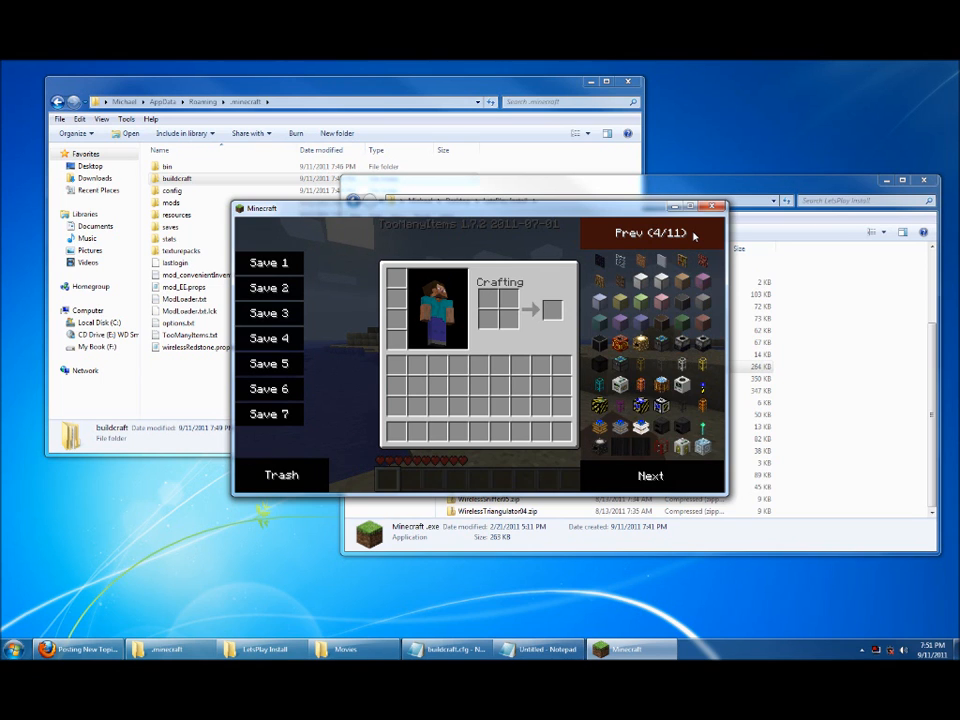
pyautogui.click(632, 232)
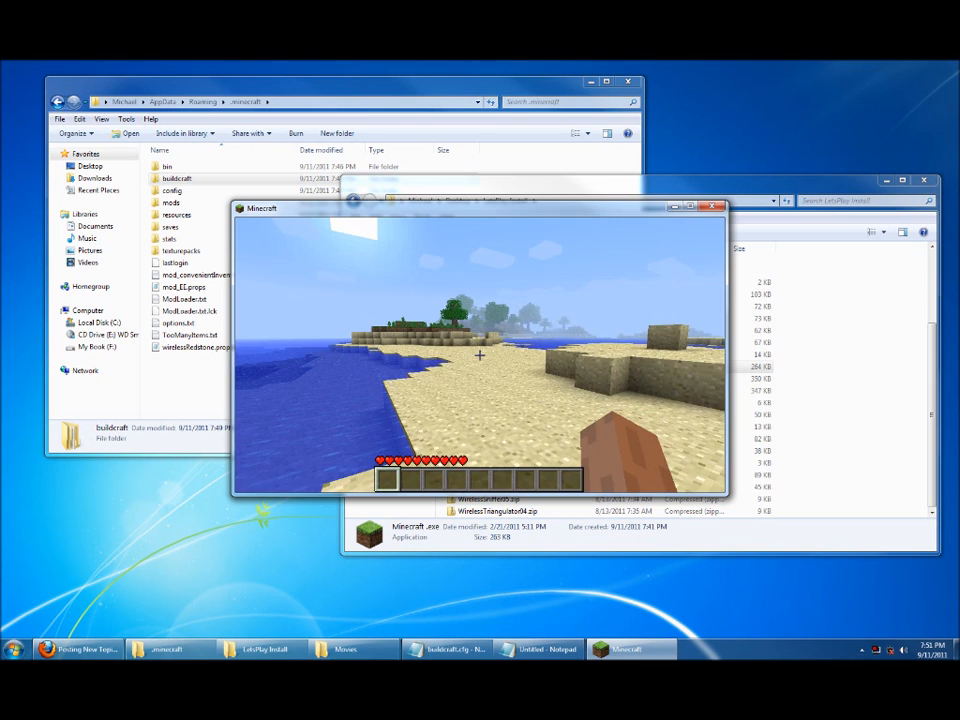
# Save the world, quit to title, and close the Minecraft window.
pyautogui.press('Escape')
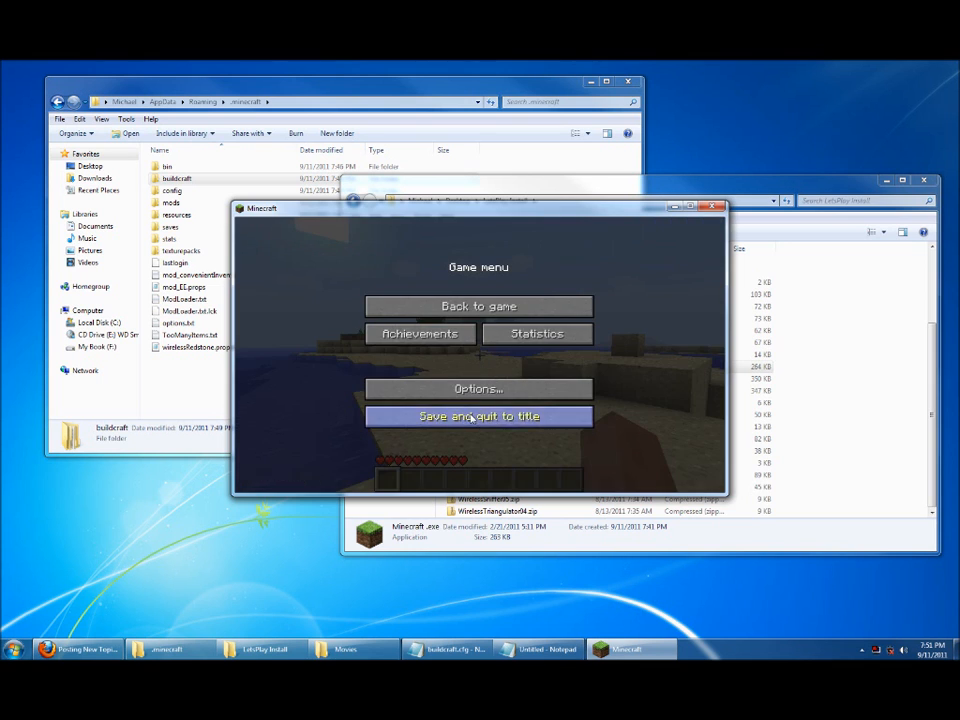
pyautogui.click(478, 416)
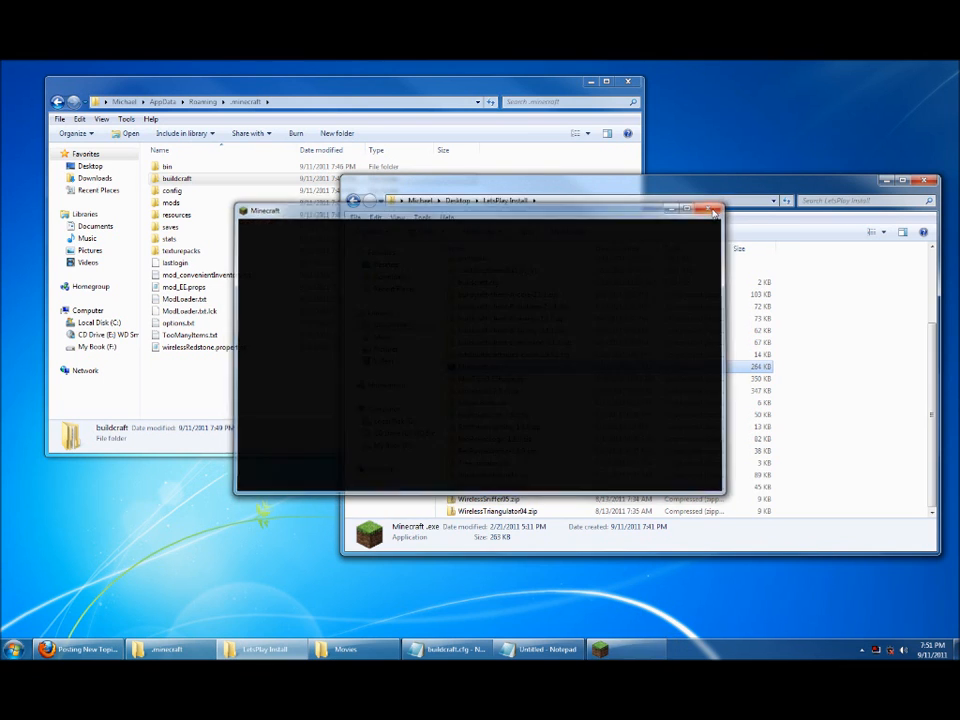
pyautogui.click(715, 210)
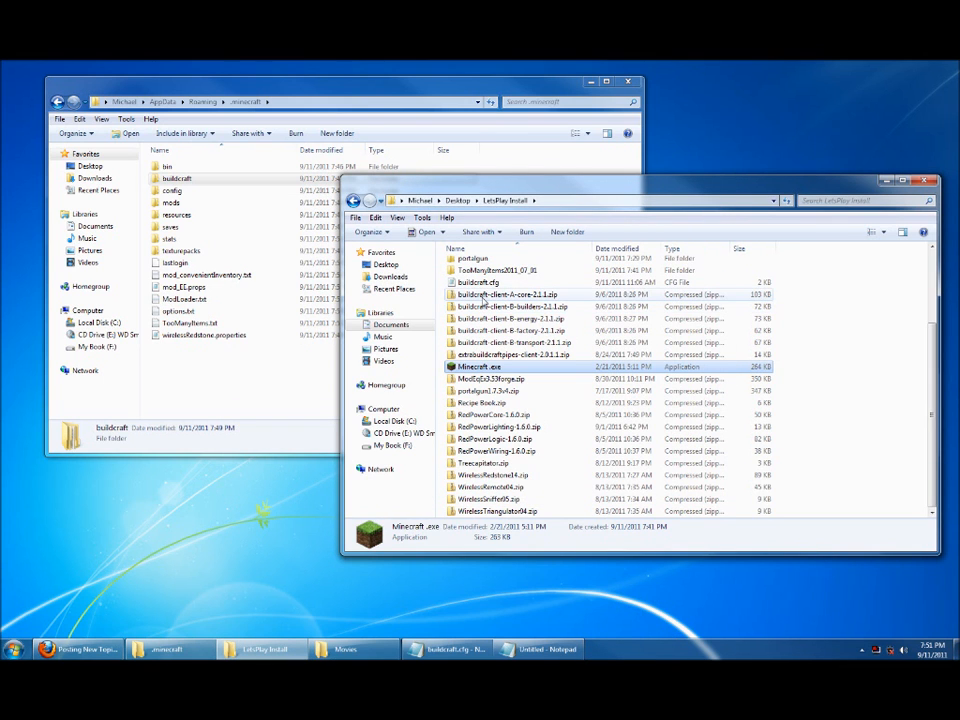
pyautogui.moveTo(510, 307)
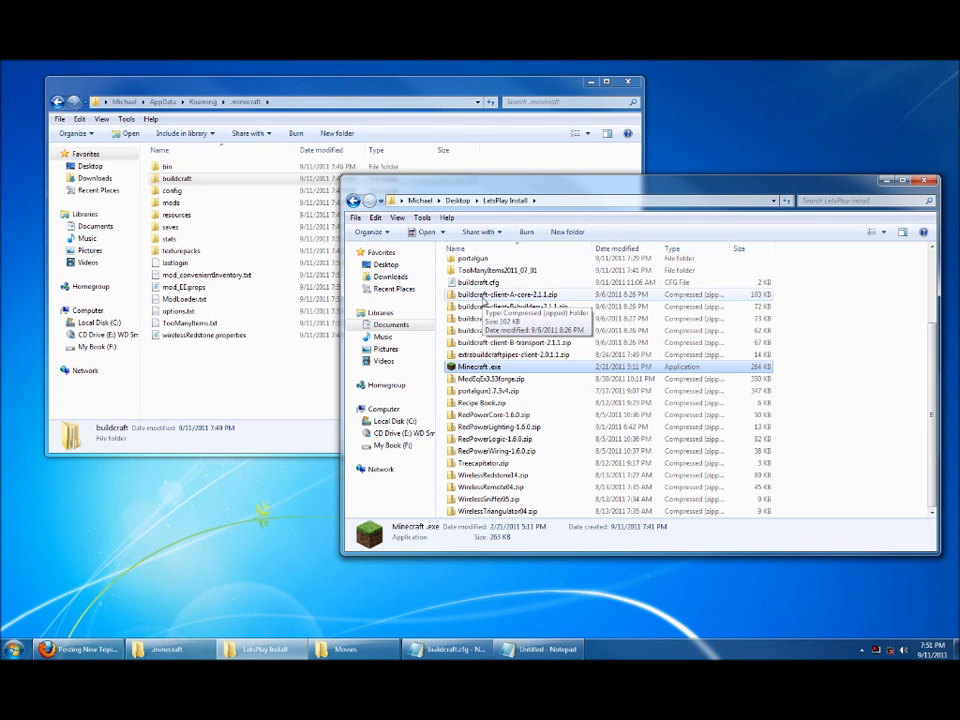
pyautogui.moveTo(600, 344)
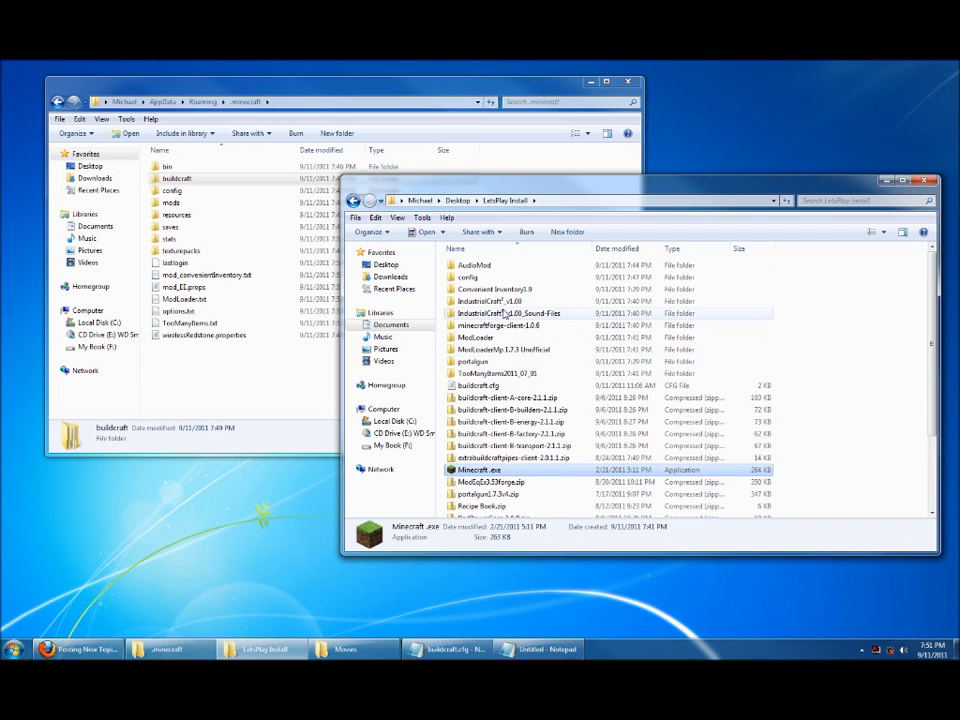
pyautogui.moveTo(535, 388)
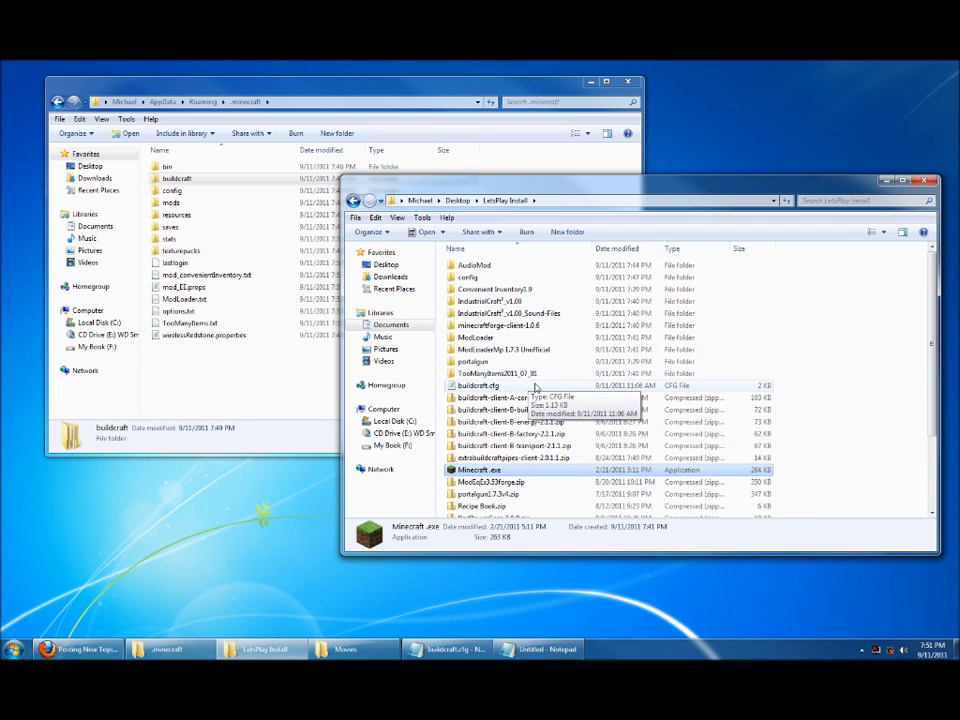
pyautogui.scroll(-3)
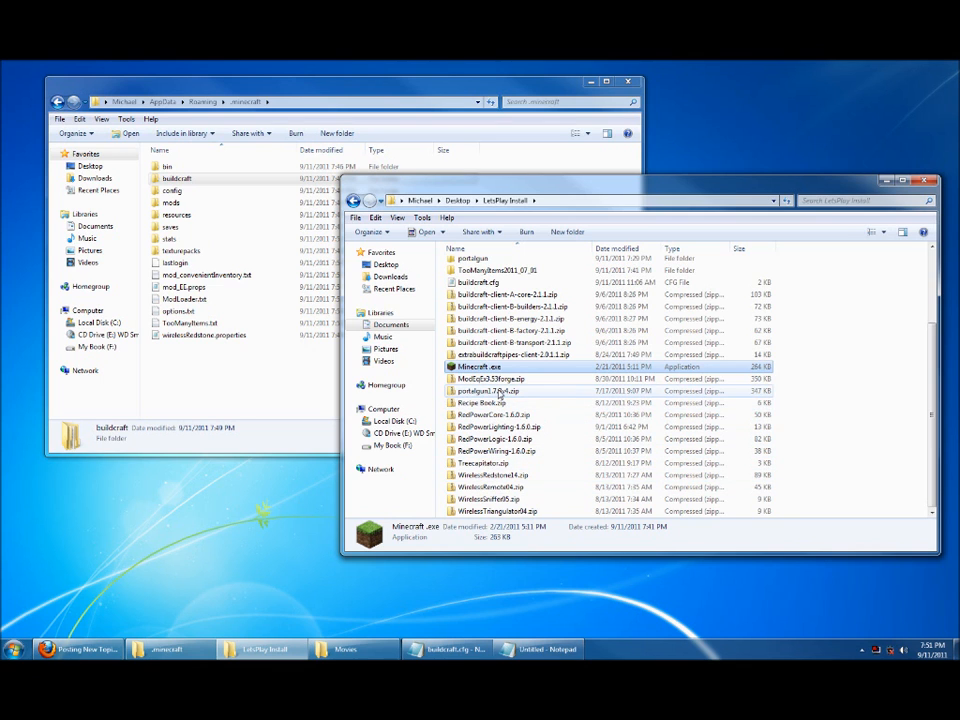
pyautogui.scroll(3)
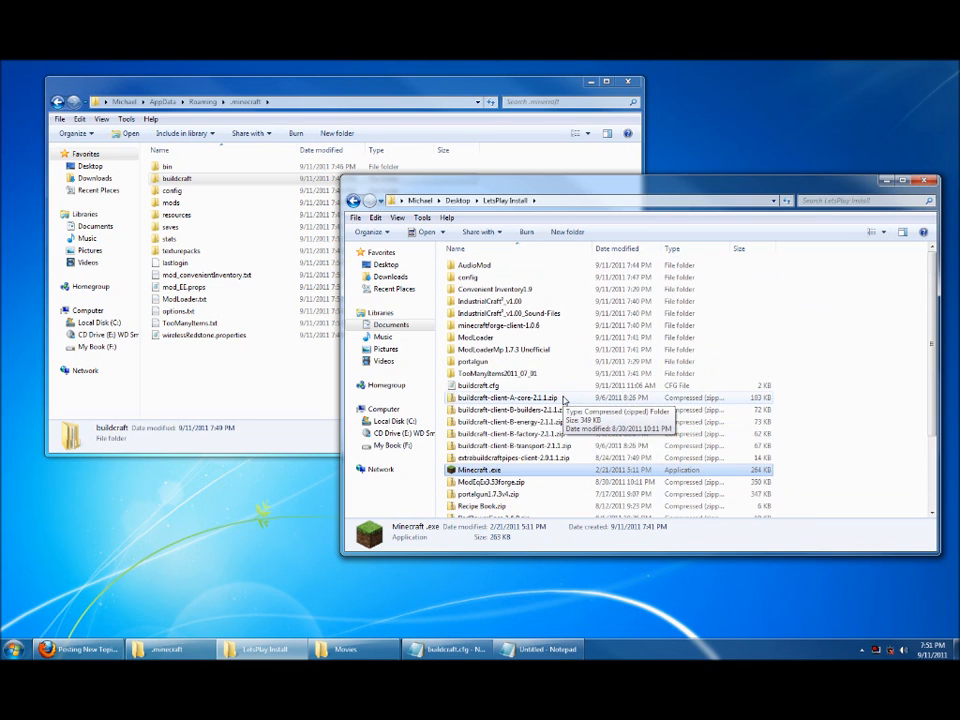
pyautogui.moveTo(843, 297)
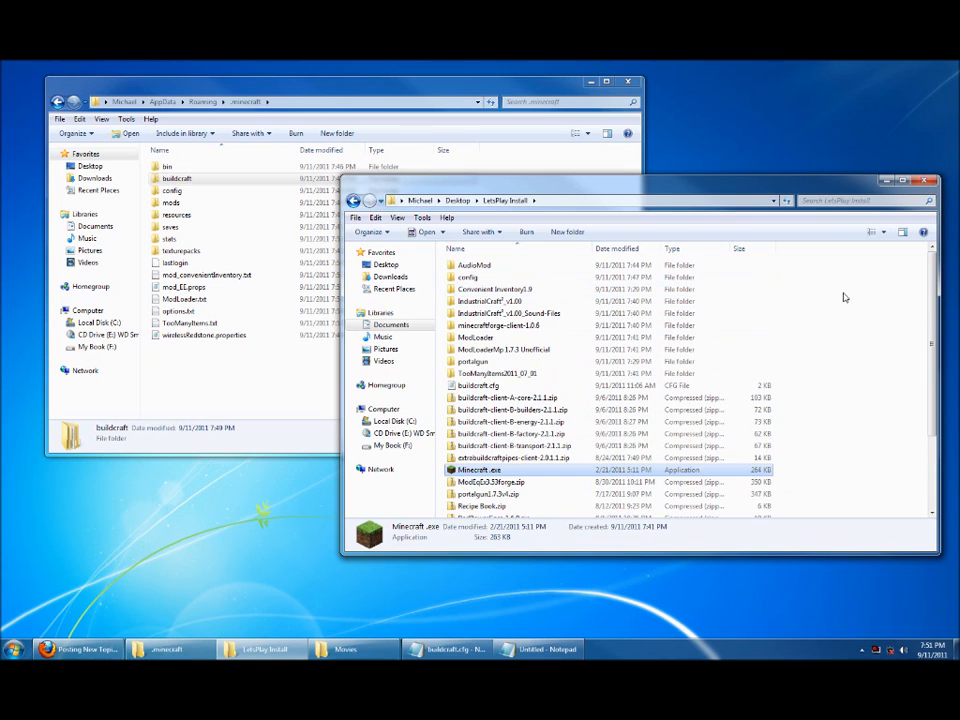